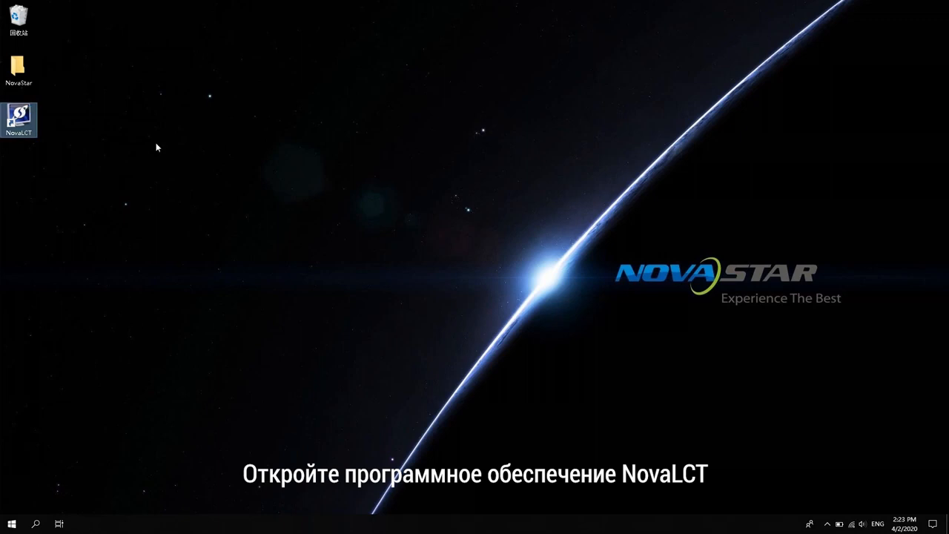
double_click(19, 114)
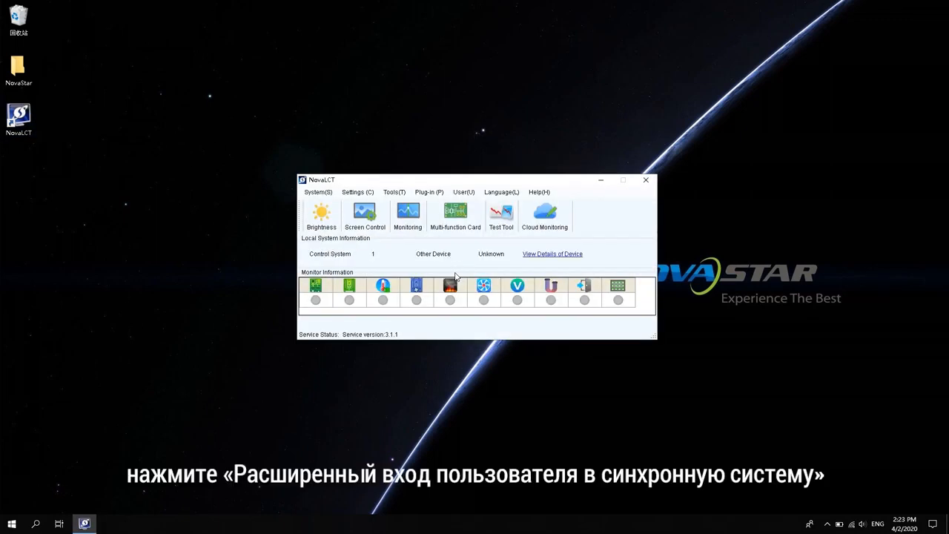
left_click(463, 191)
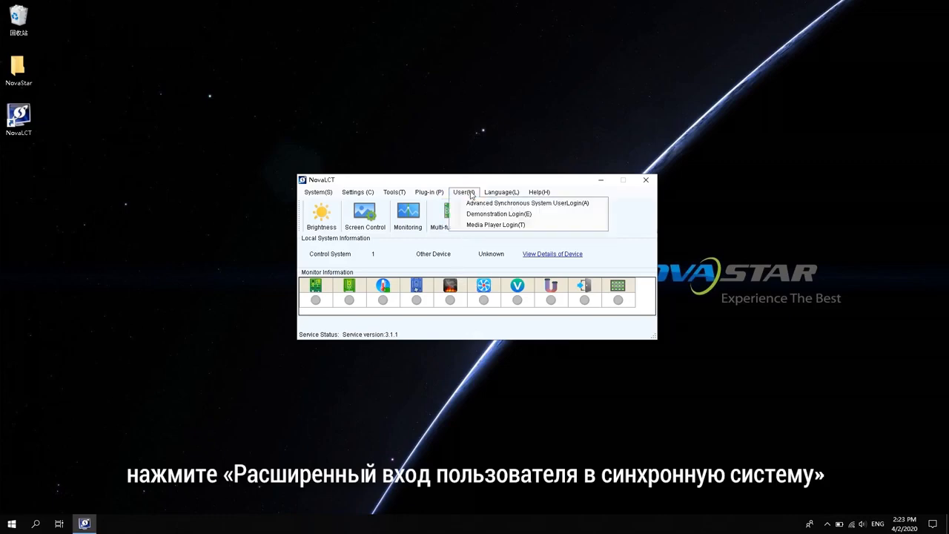
left_click(529, 202)
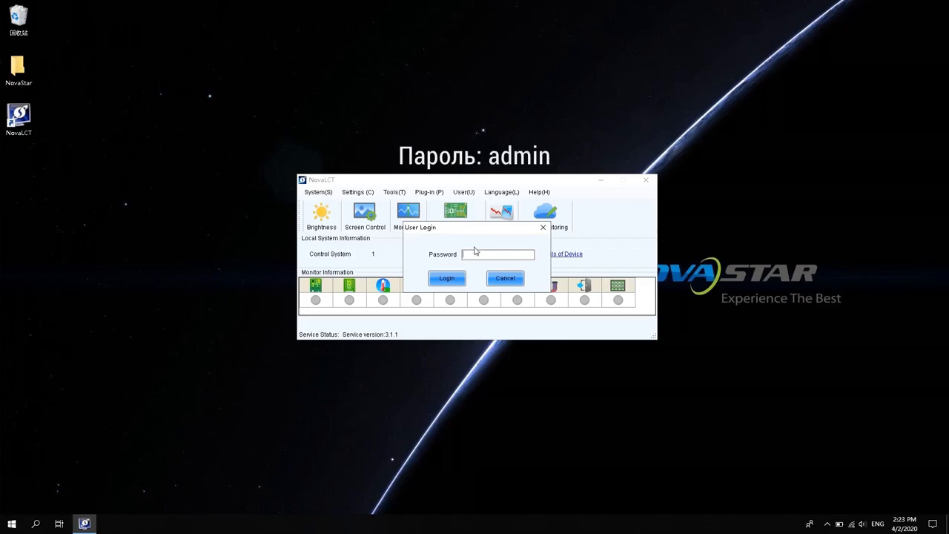
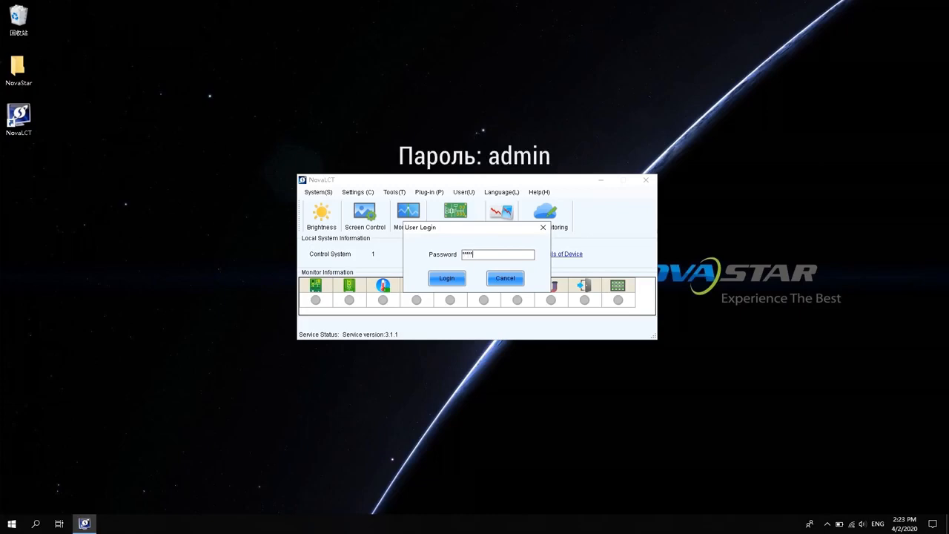
left_click(447, 278)
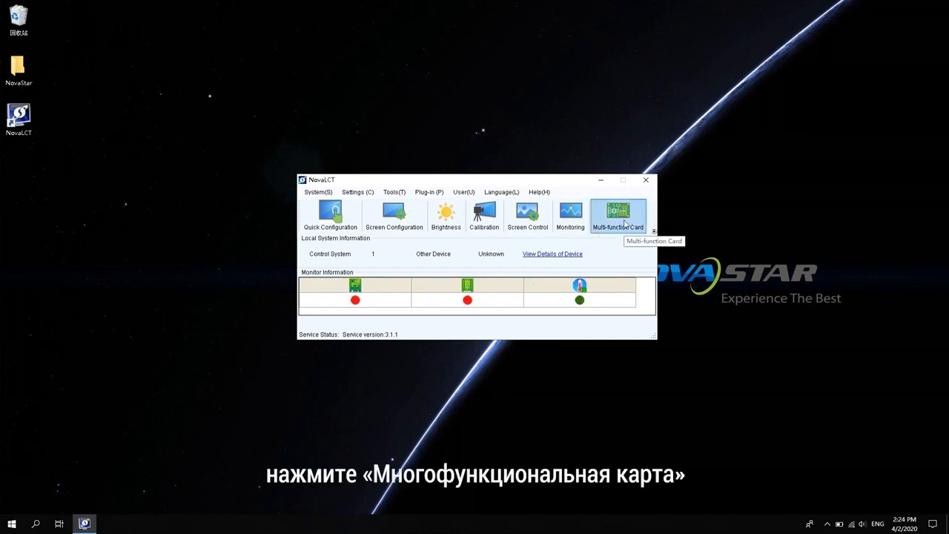
In multi-function card management, start adding a card and name it 'Nova'.
left_click(619, 211)
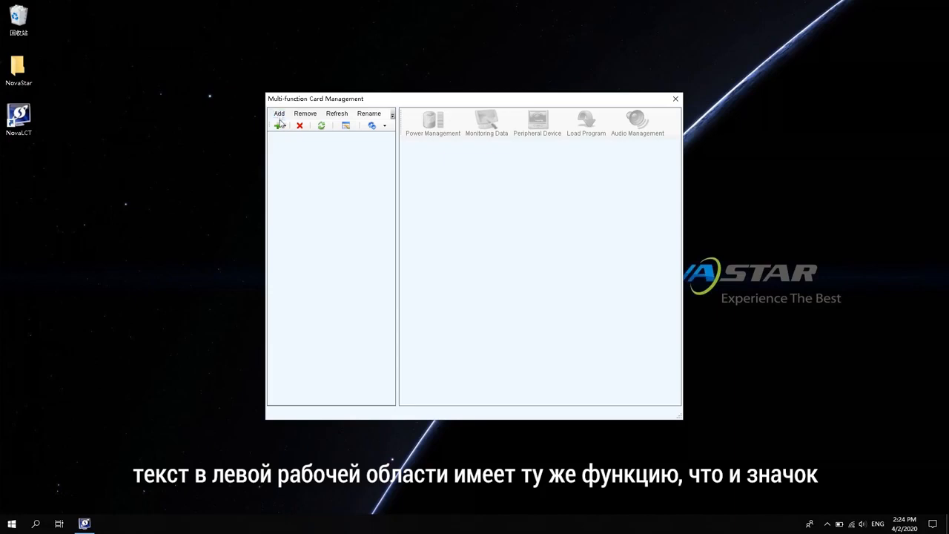
mouse_move(280, 126)
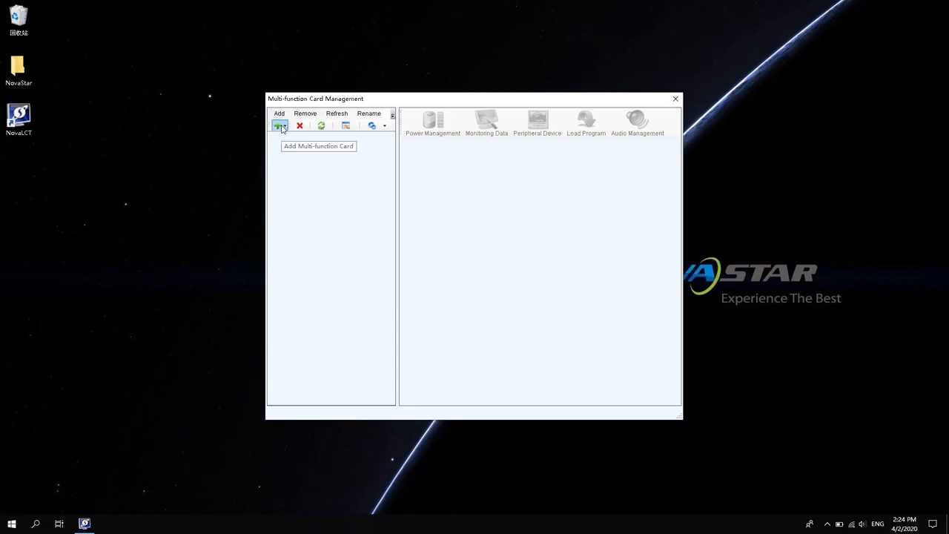
left_click(278, 125)
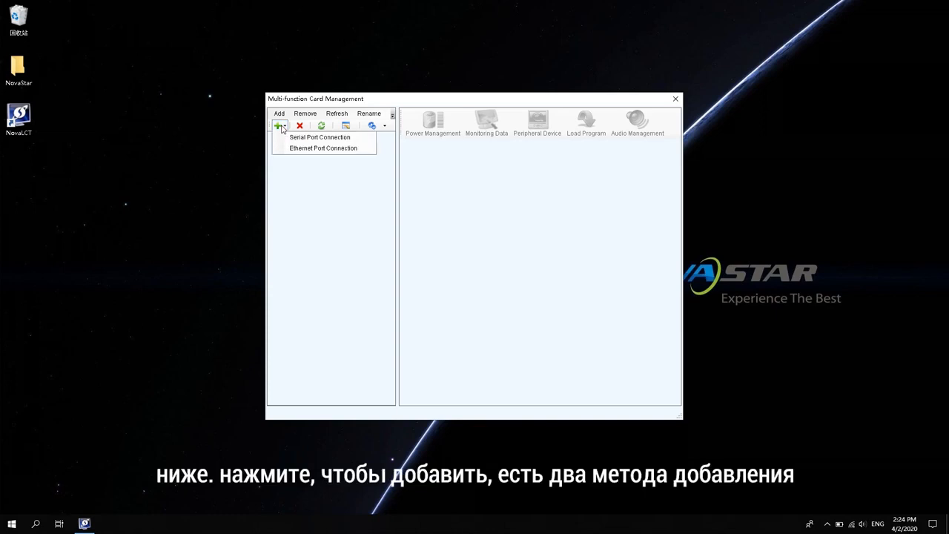
mouse_move(309, 139)
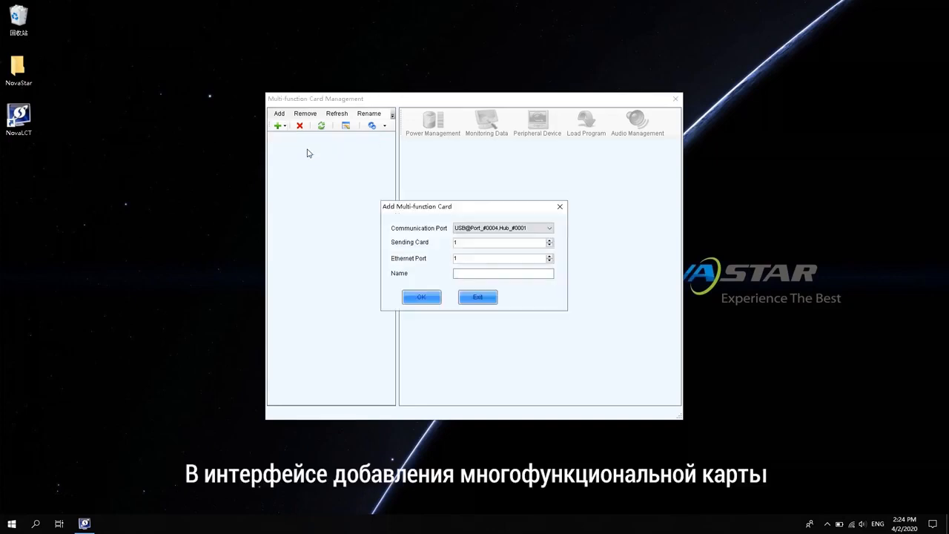
mouse_move(352, 171)
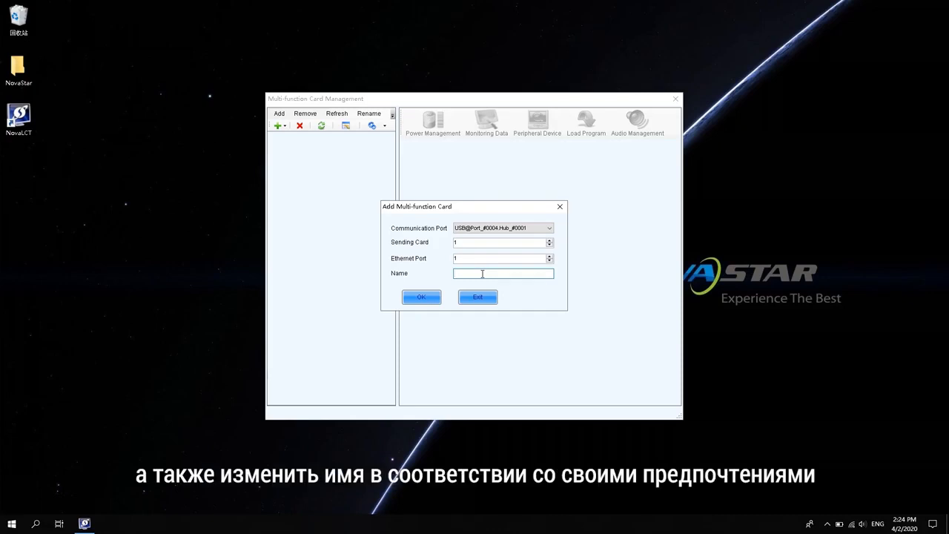
type("Nova")
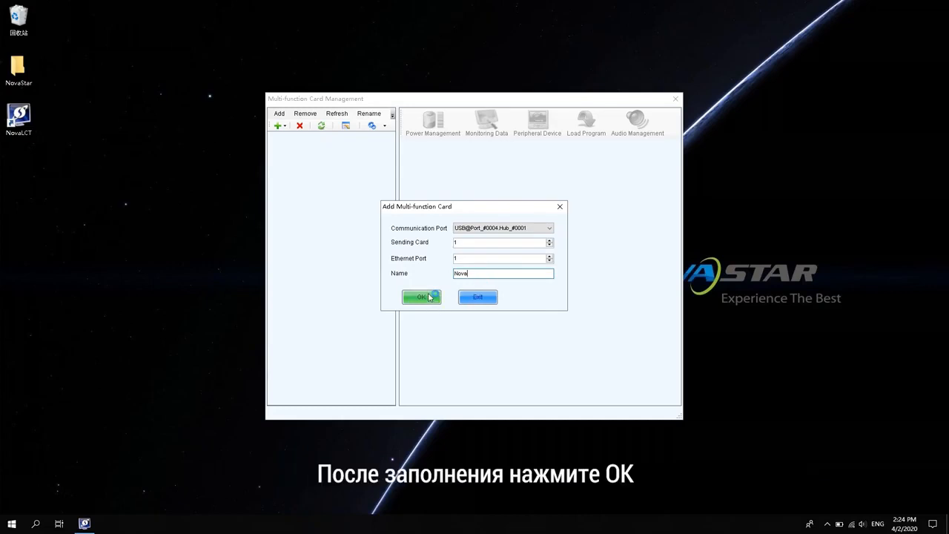
Add the Nova card, read its board time, and set the PC time onto it.
left_click(418, 296)
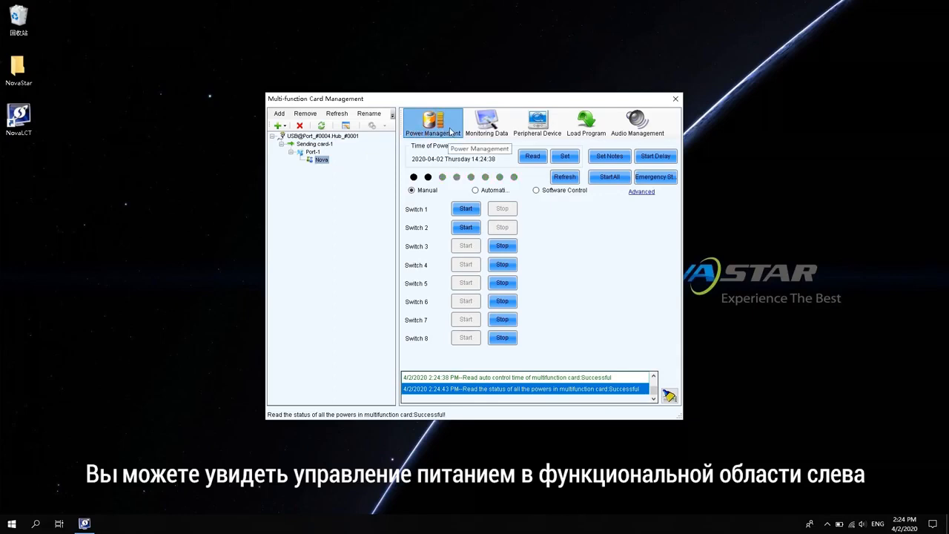
mouse_move(539, 121)
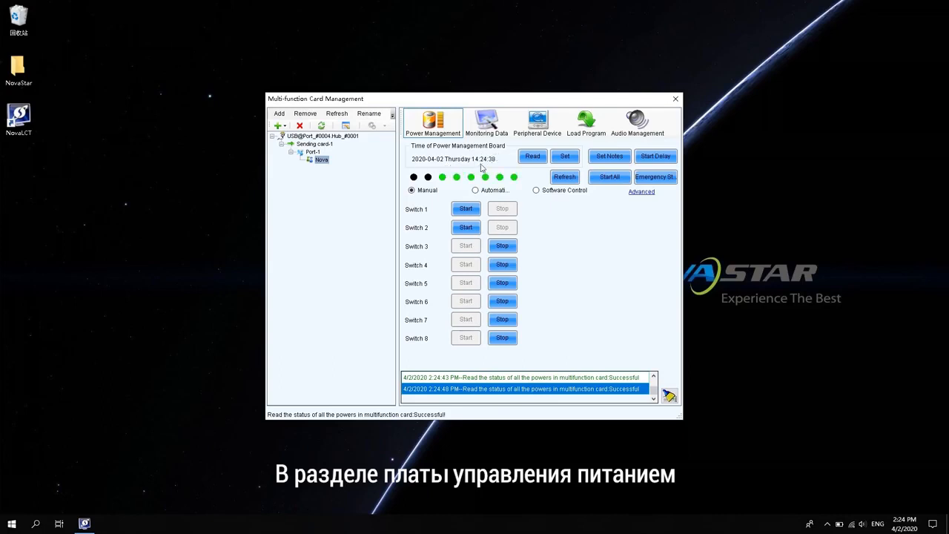
left_click(532, 156)
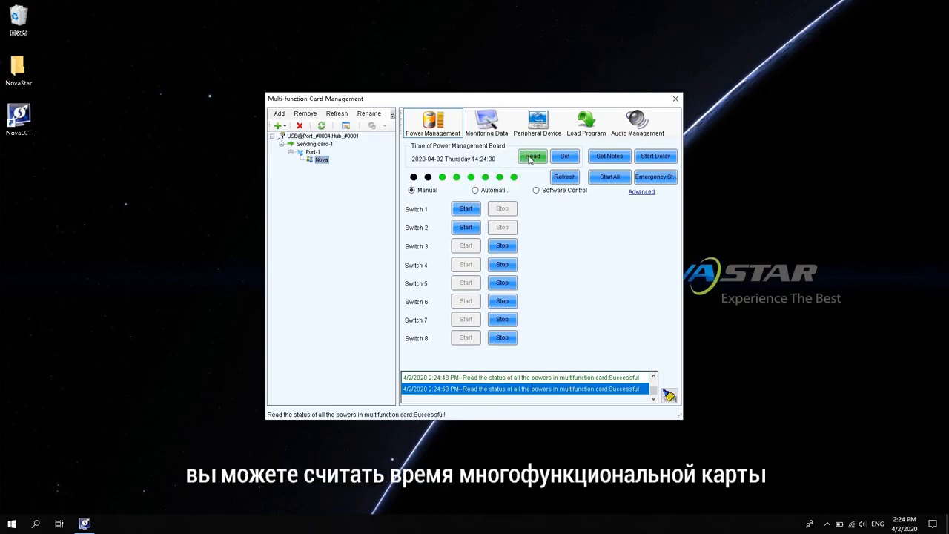
left_click(532, 155)
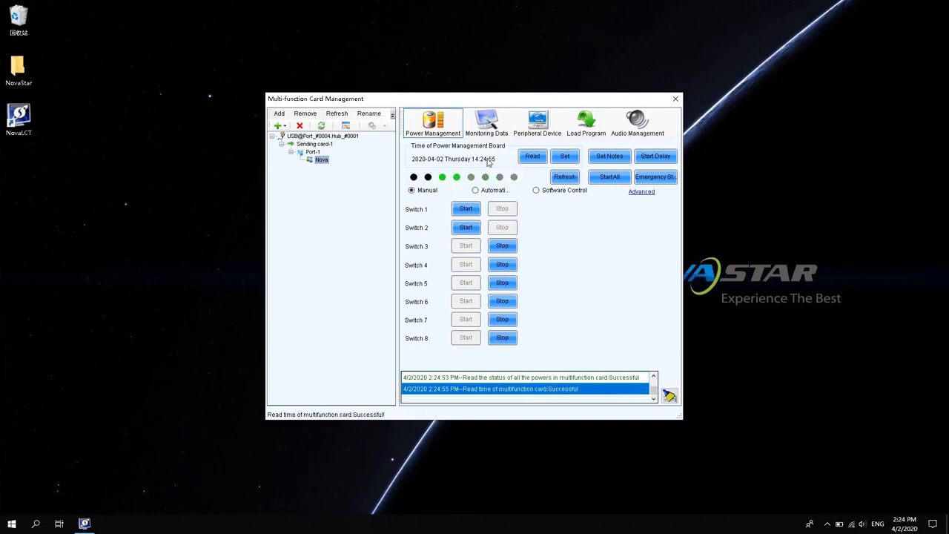
left_click(532, 156)
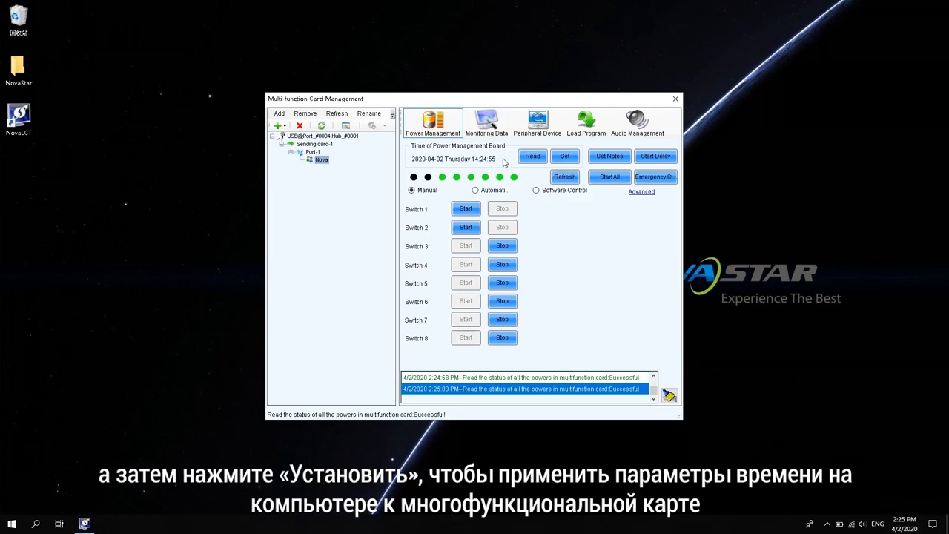
left_click(566, 155)
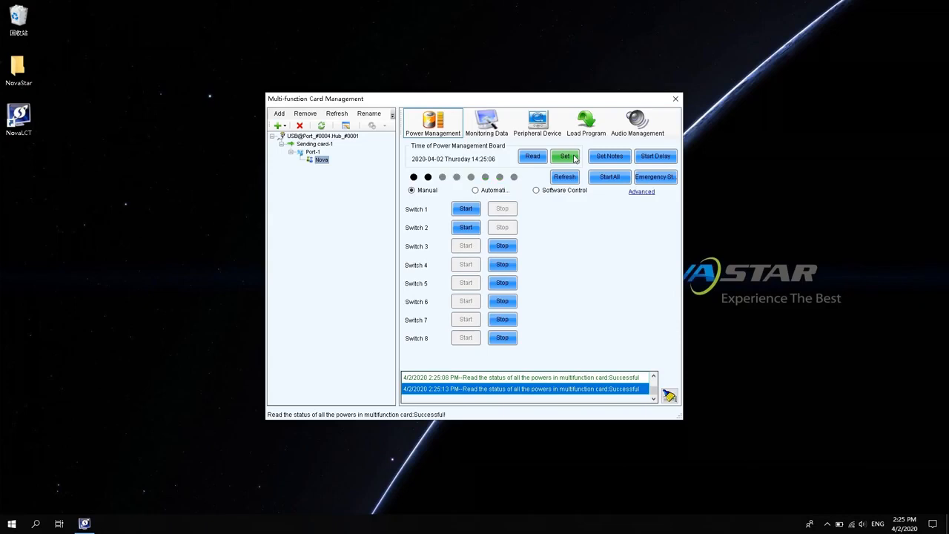
Note Switch 1 as 'A' and Switch 2 as 'B', then confirm the power-on start delay.
left_click(609, 156)
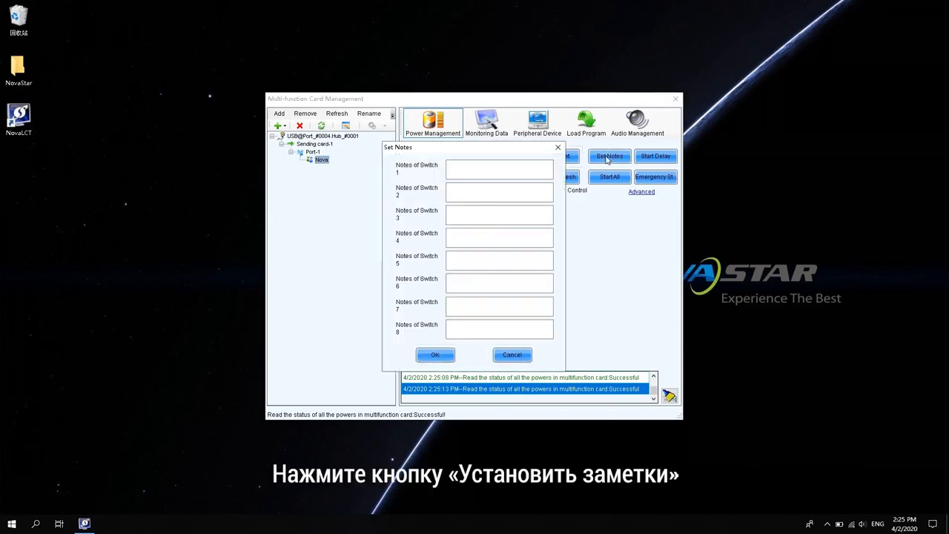
left_click(499, 169)
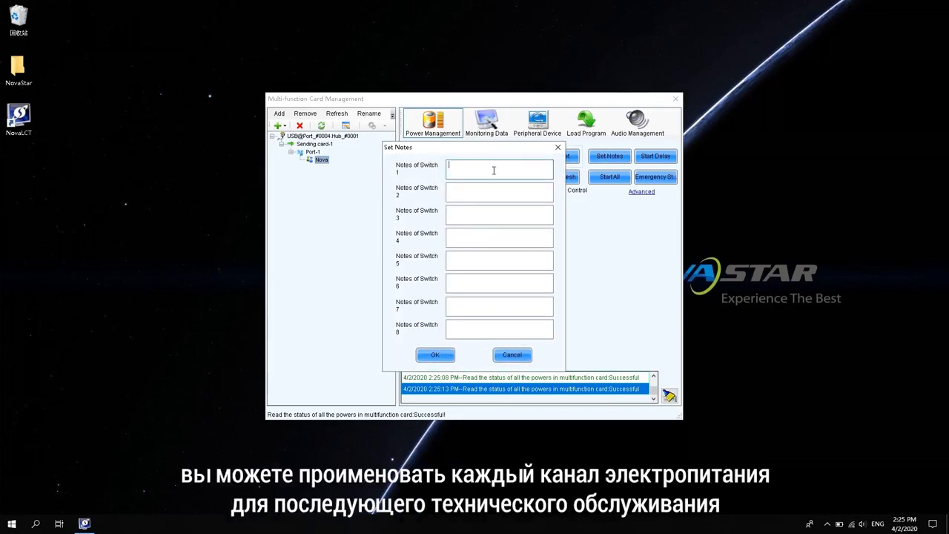
type("A")
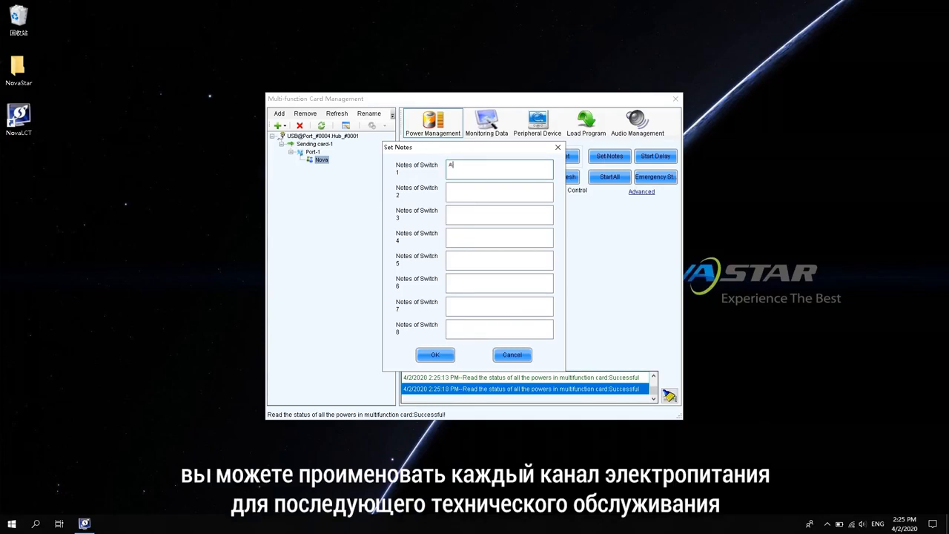
type("B")
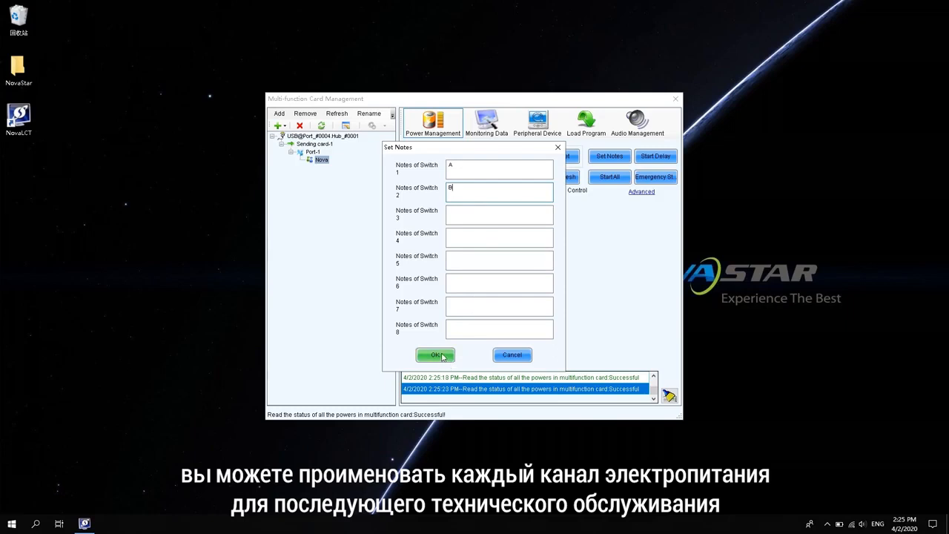
left_click(434, 354)
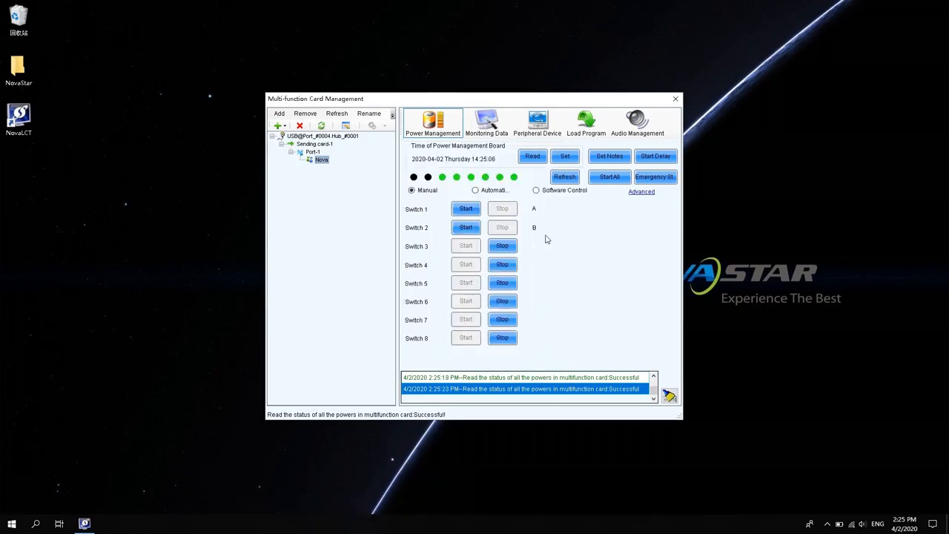
left_click(655, 156)
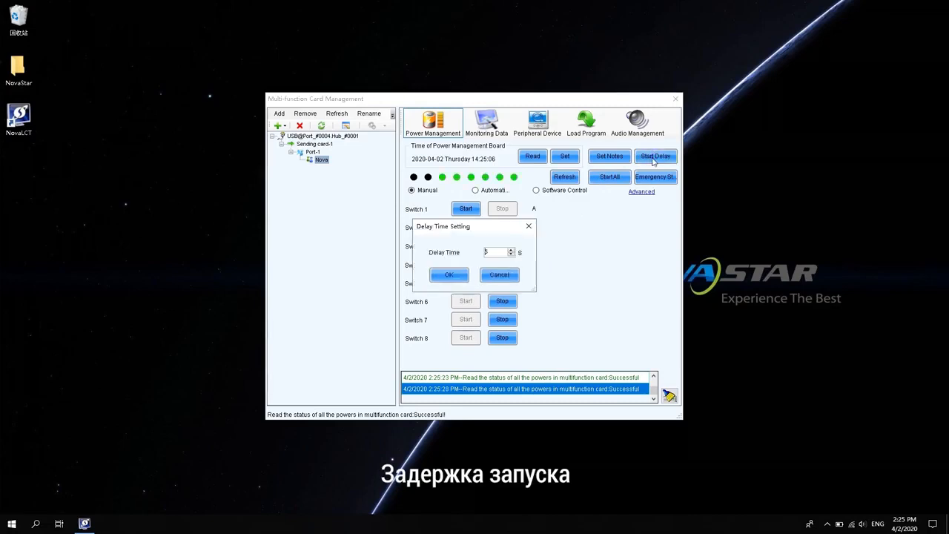
mouse_move(495, 261)
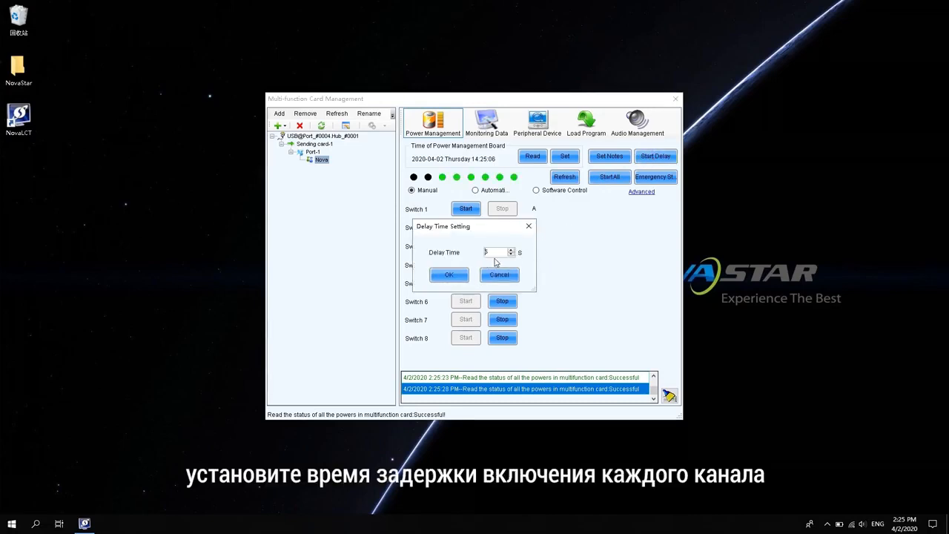
left_click(449, 274)
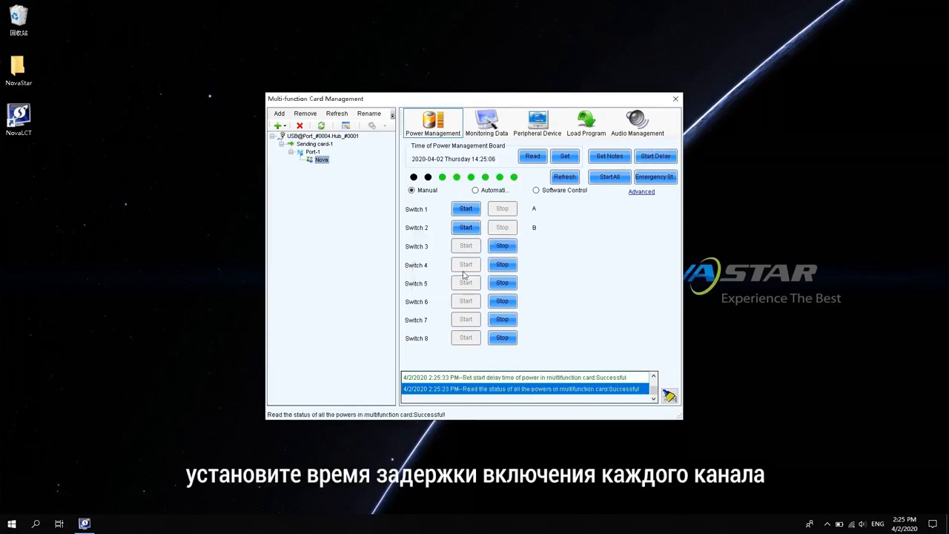
mouse_move(661, 179)
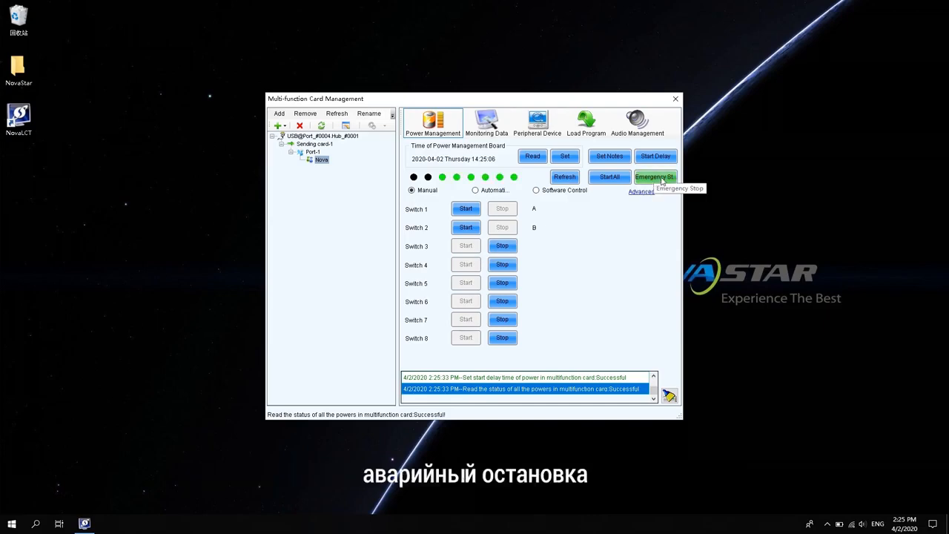
Cut power to all switches, refresh the board status, and turn every switch on.
left_click(656, 176)
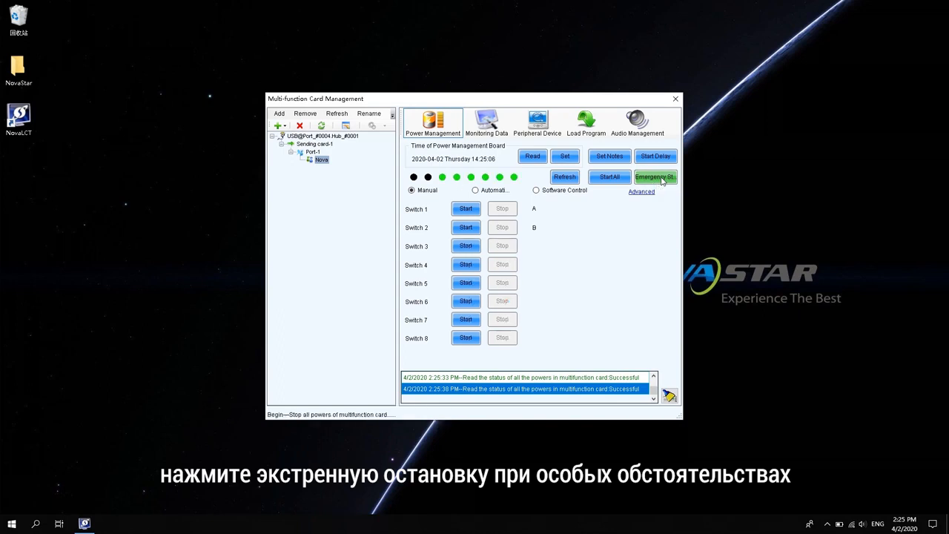
left_click(656, 177)
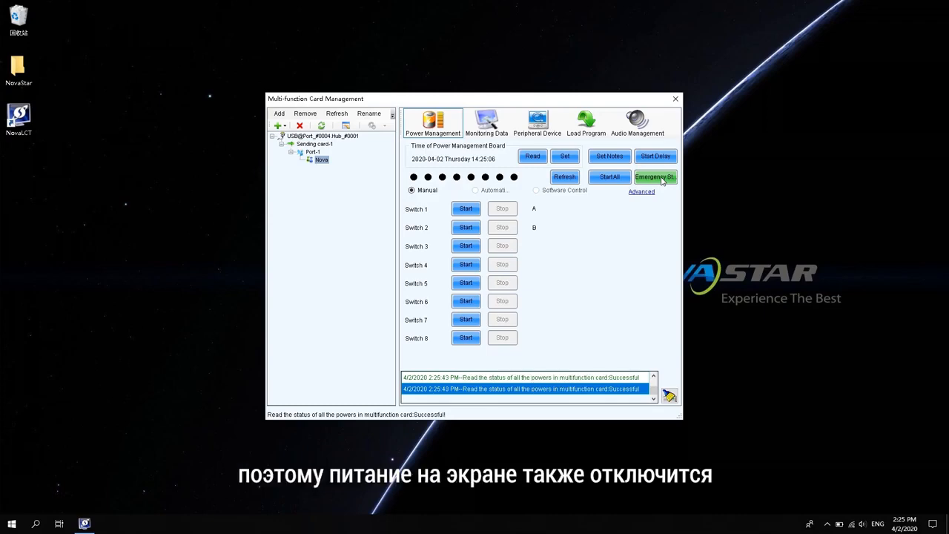
mouse_move(610, 178)
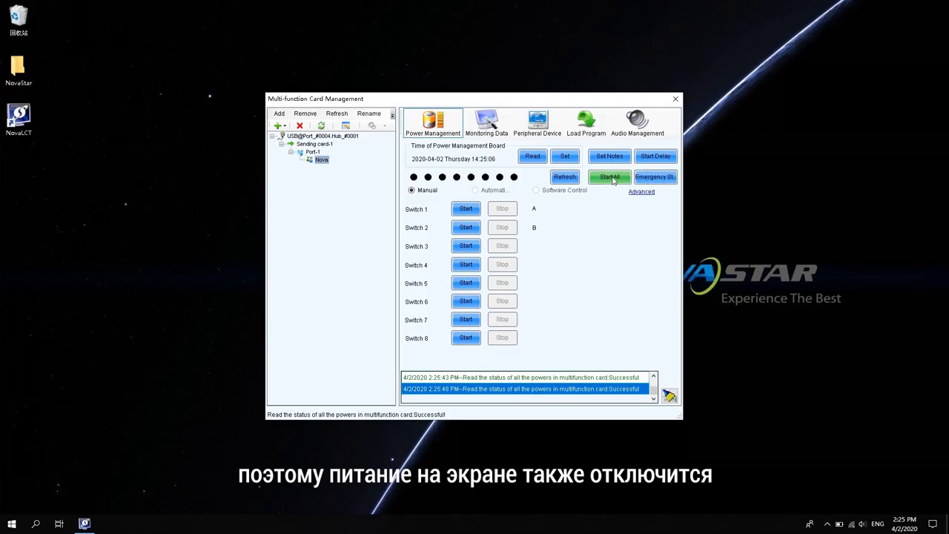
left_click(609, 177)
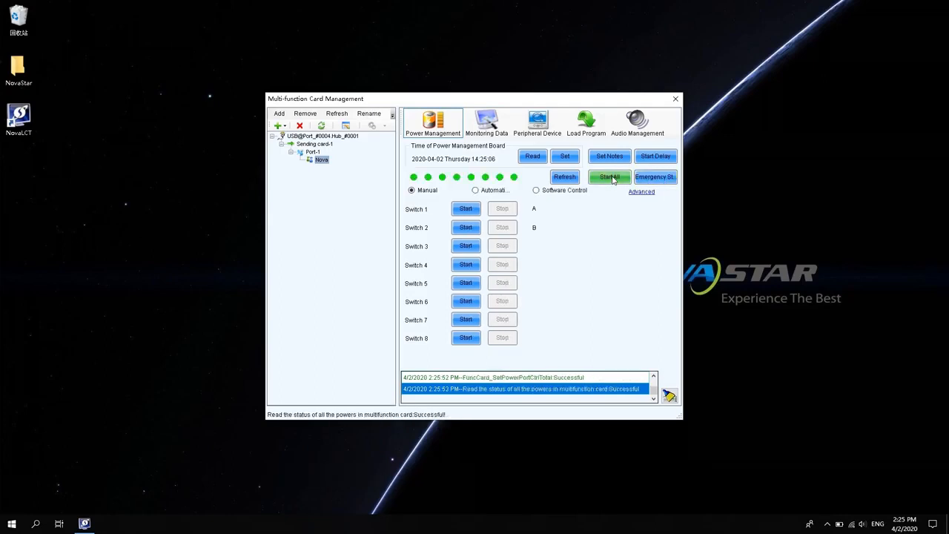
left_click(609, 176)
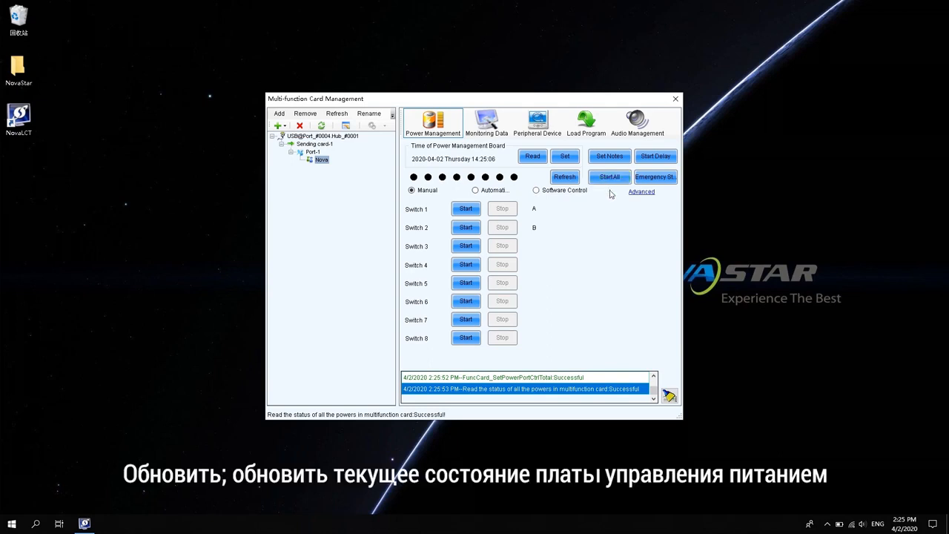
left_click(565, 176)
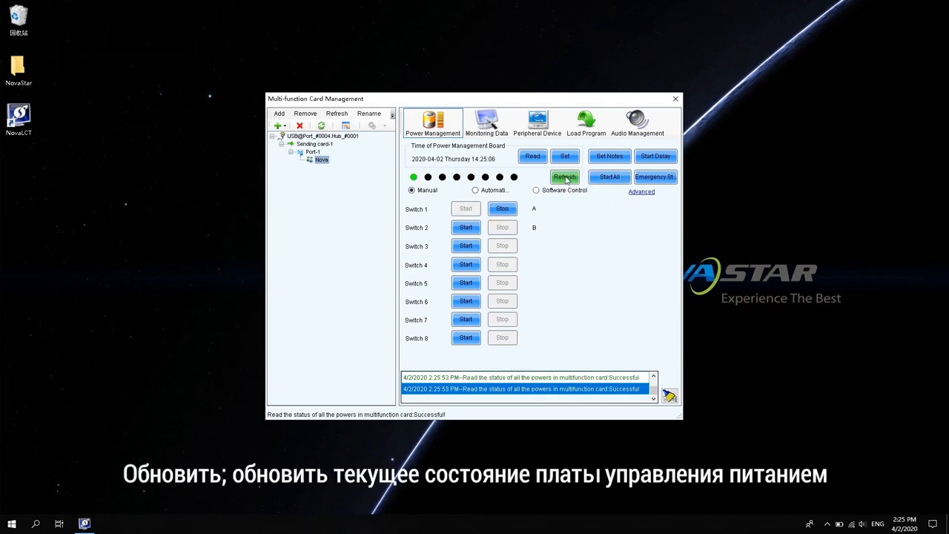
left_click(566, 177)
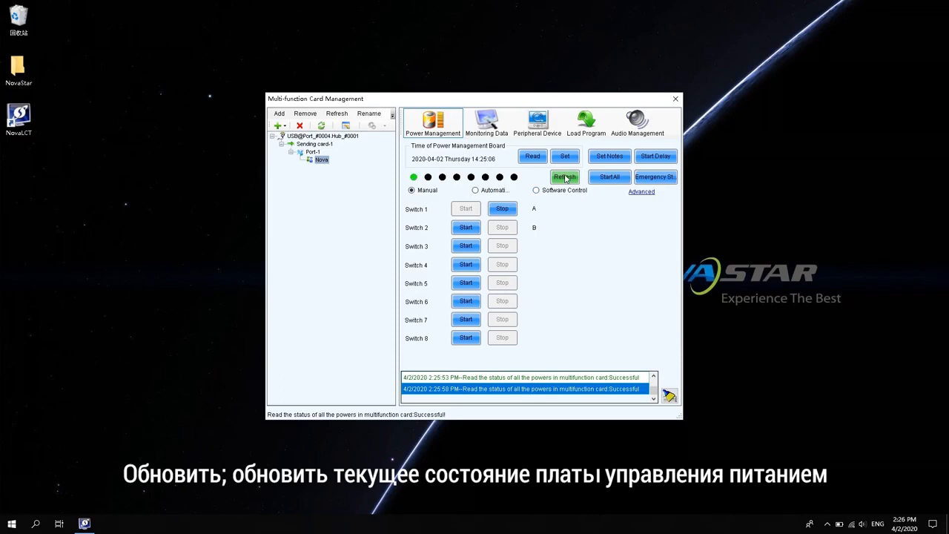
left_click(565, 177)
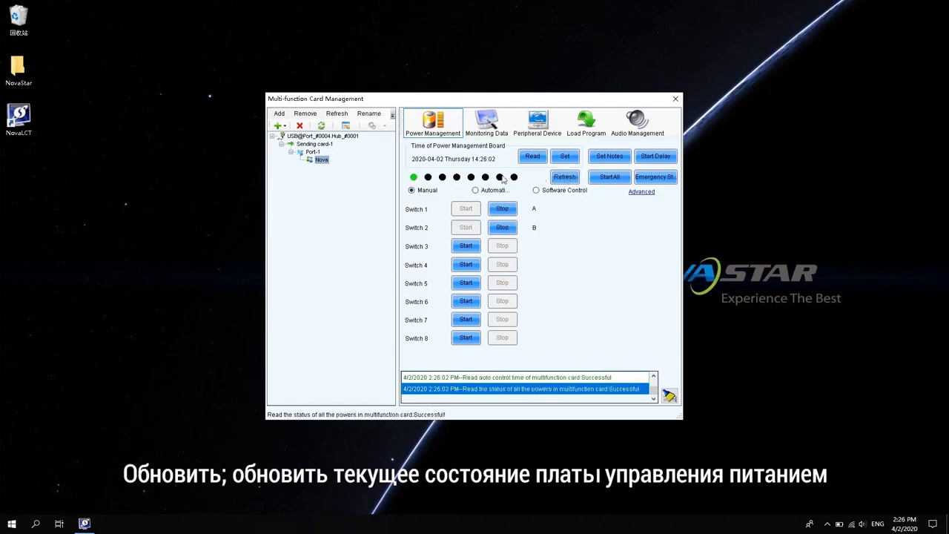
left_click(565, 176)
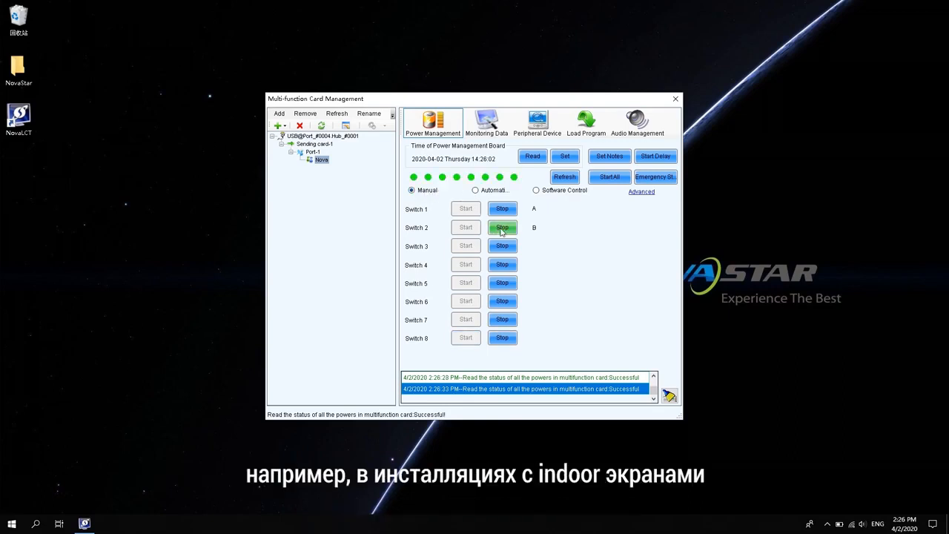
Turn off switches 2, 3 and 4, then turn switch 4 back on.
left_click(502, 227)
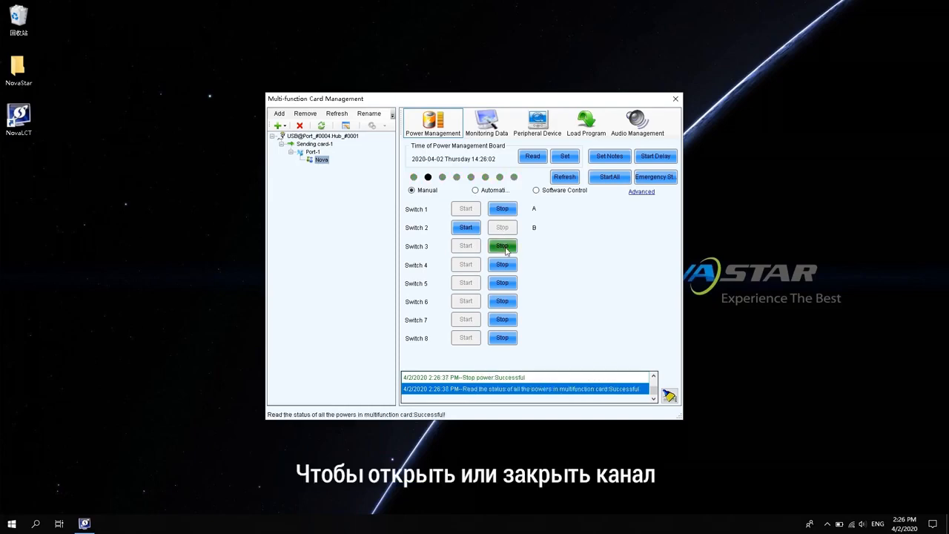
left_click(502, 246)
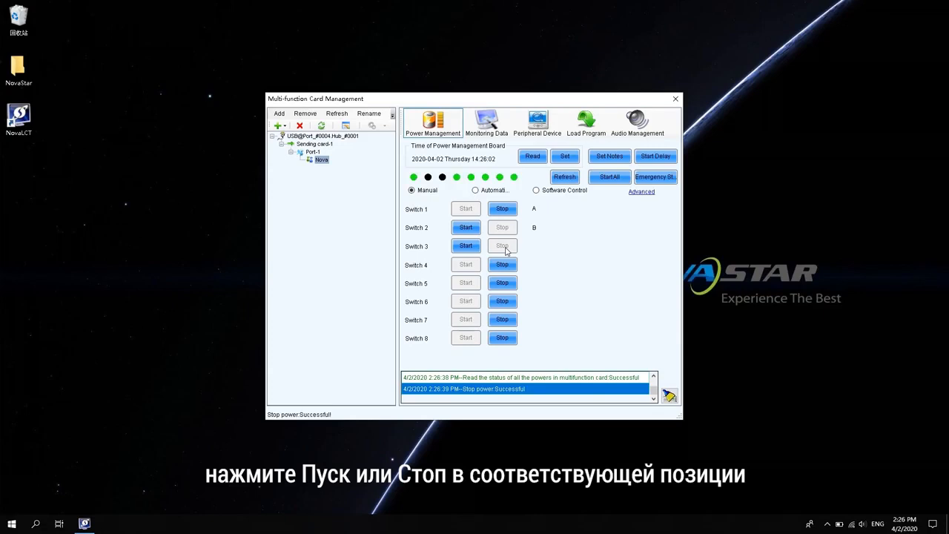
left_click(465, 264)
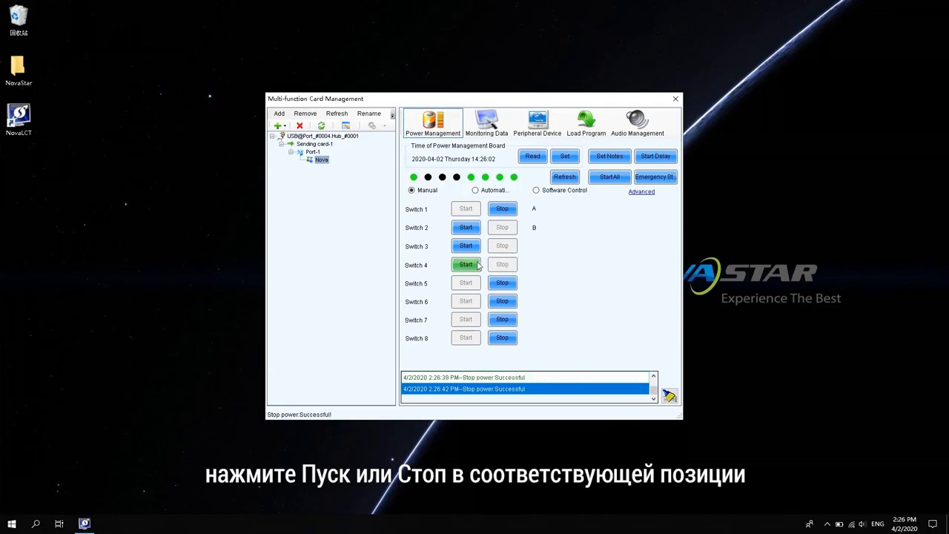
left_click(465, 264)
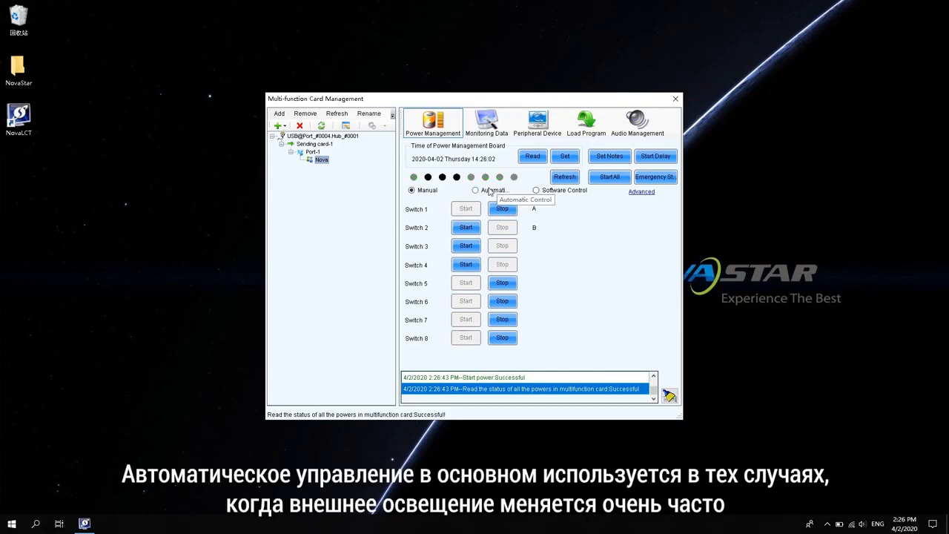
Under Automatic control, run Switch 1 from 2:00:00 PM to 11:00:00 PM and send it.
left_click(475, 190)
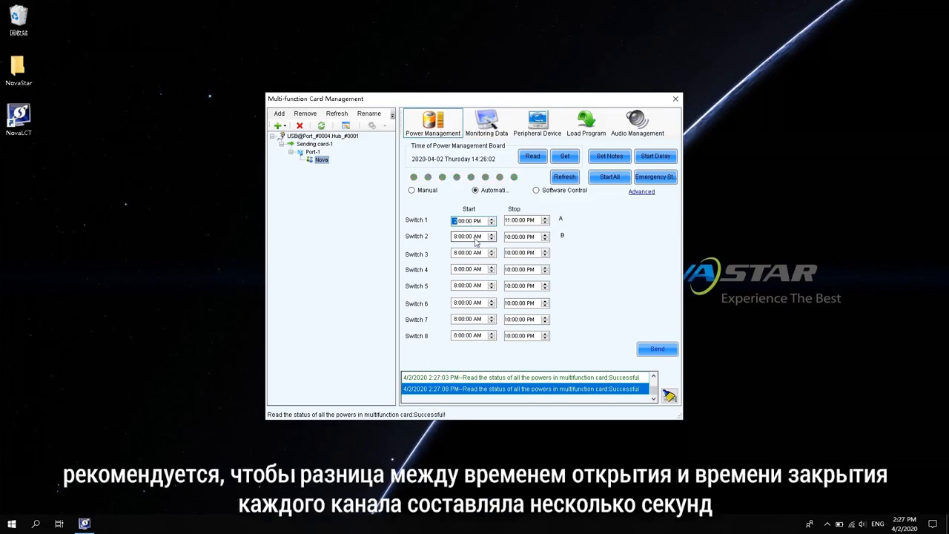
left_click(565, 176)
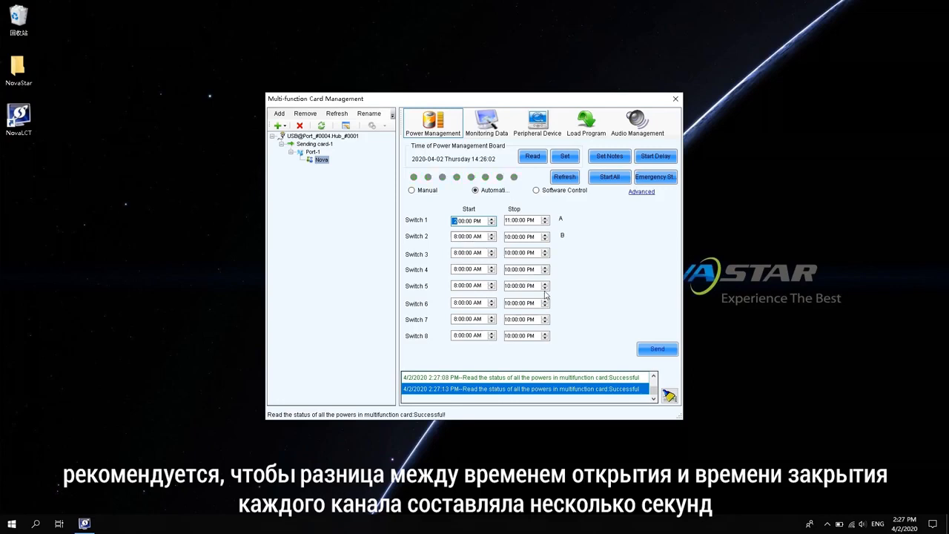
left_click(657, 349)
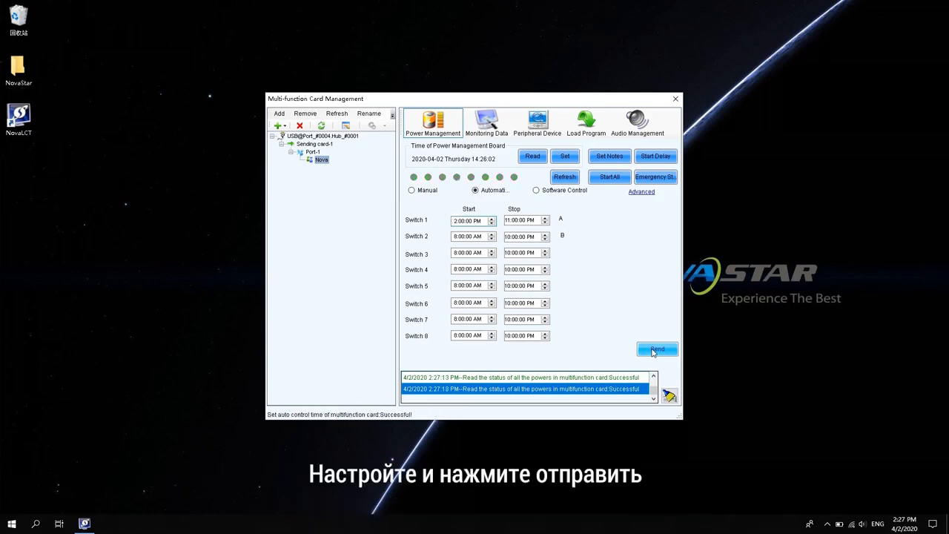
left_click(658, 349)
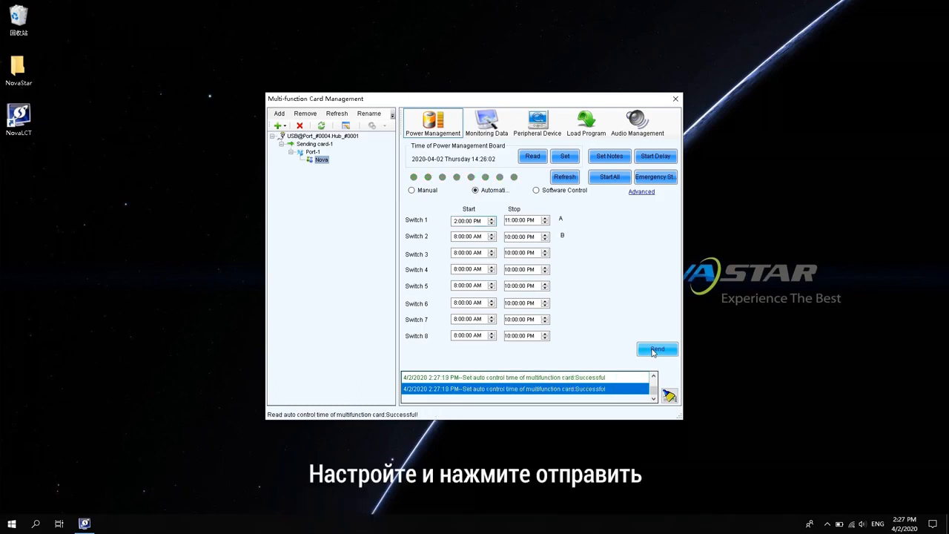
Select Software Control for Nova's power management.
left_click(657, 349)
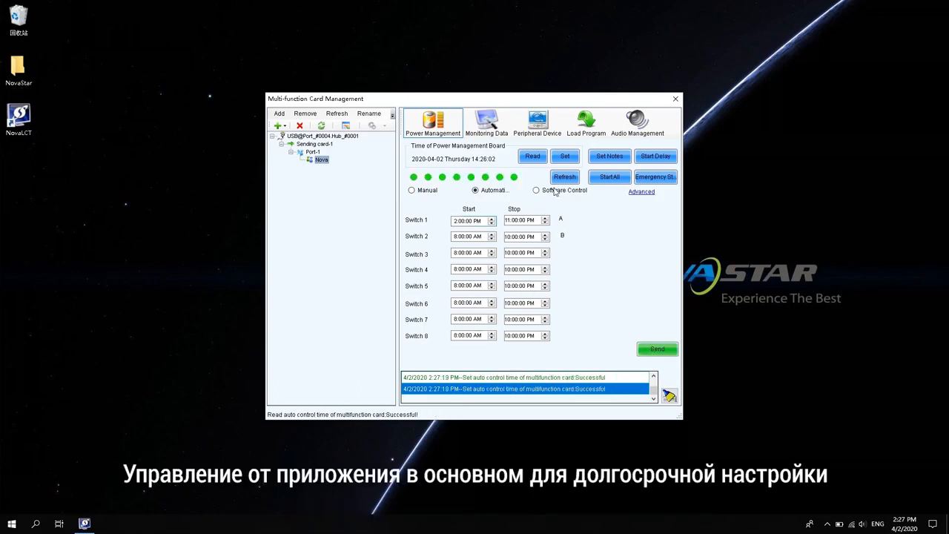
left_click(536, 189)
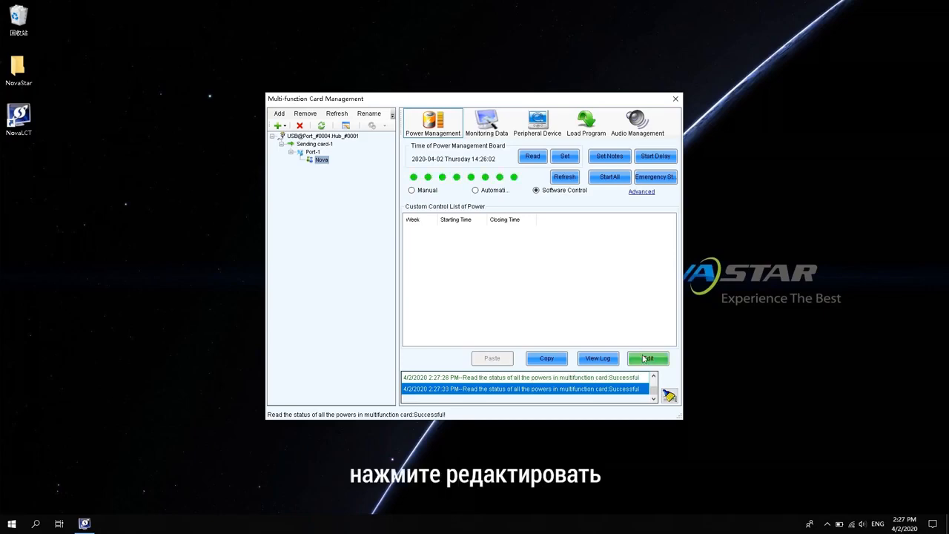
Check Tuesday, set close time 14:30:38, and add the entry for switches 1 and 2.
left_click(648, 358)
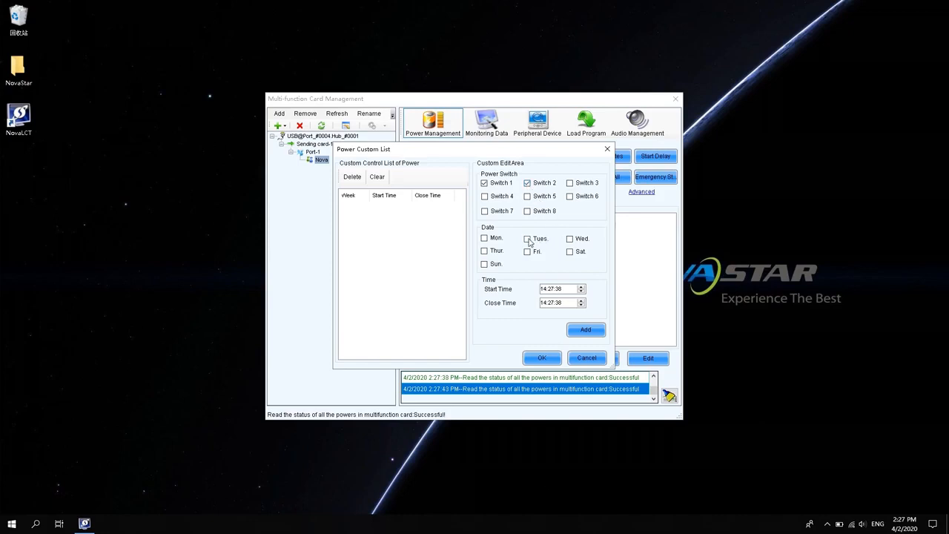
left_click(527, 238)
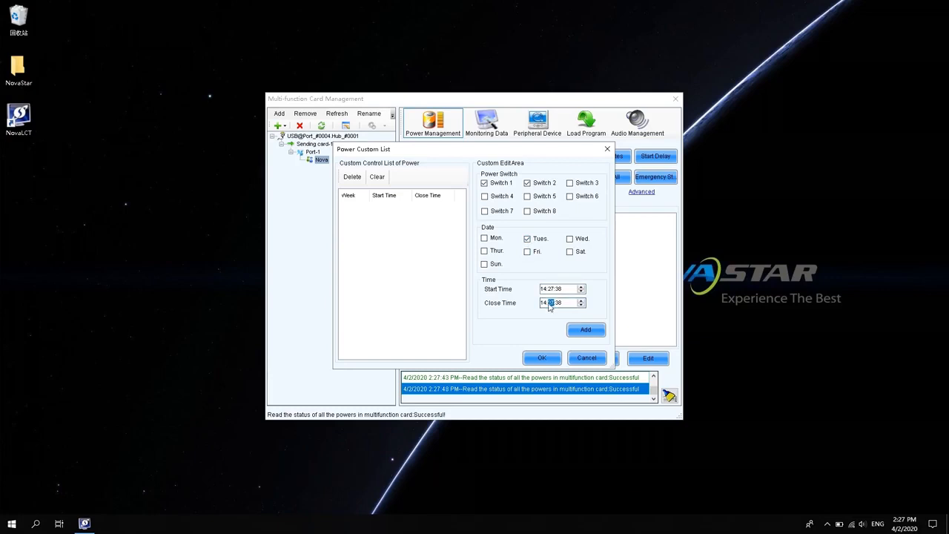
left_click(586, 329)
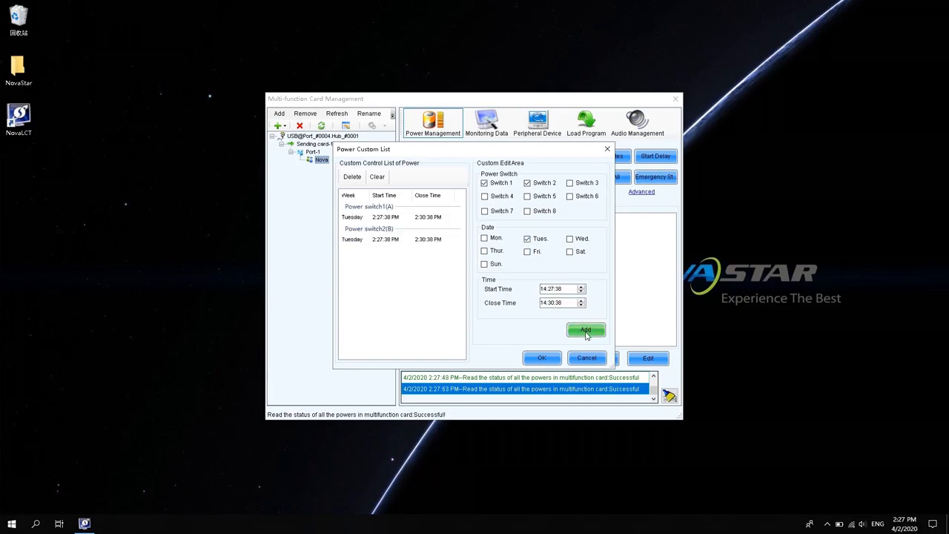
left_click(542, 358)
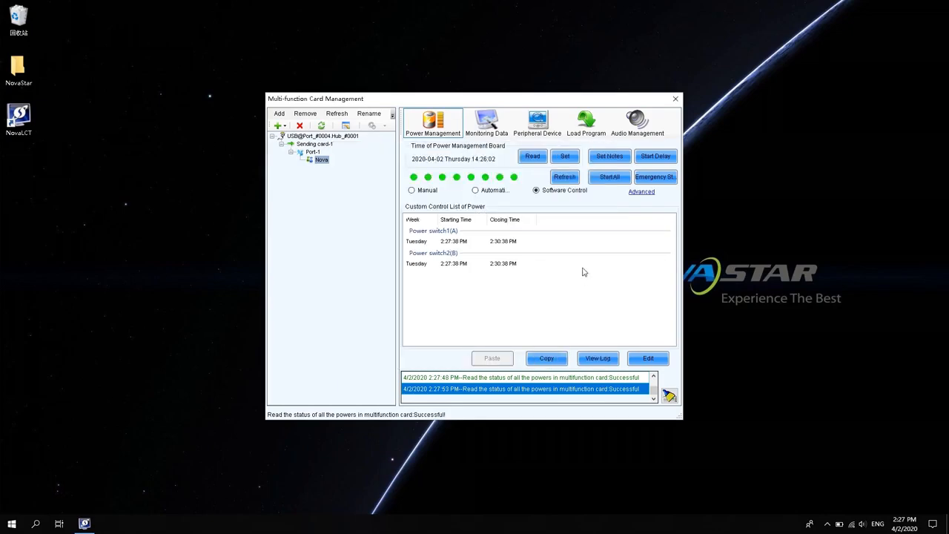
View and close the operation log, then copy and paste the current power settings.
left_click(598, 359)
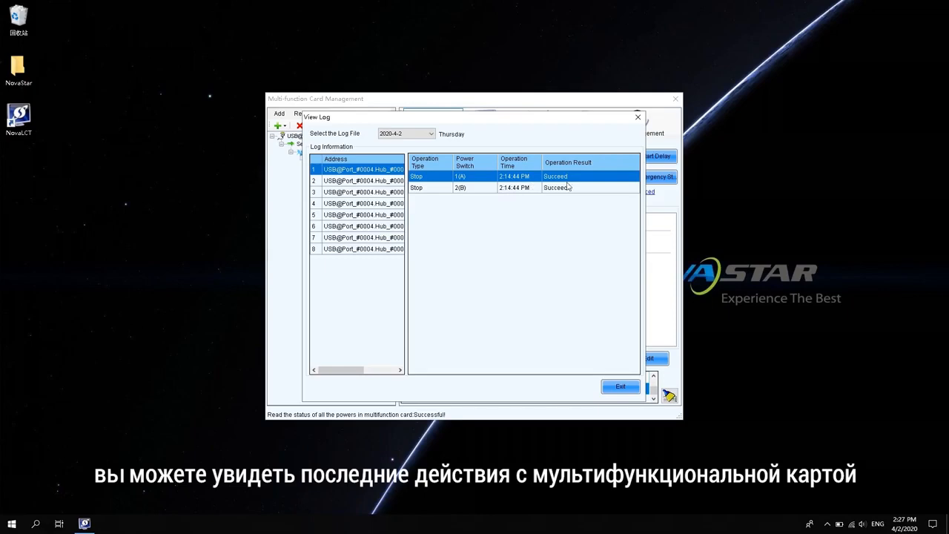
mouse_move(580, 203)
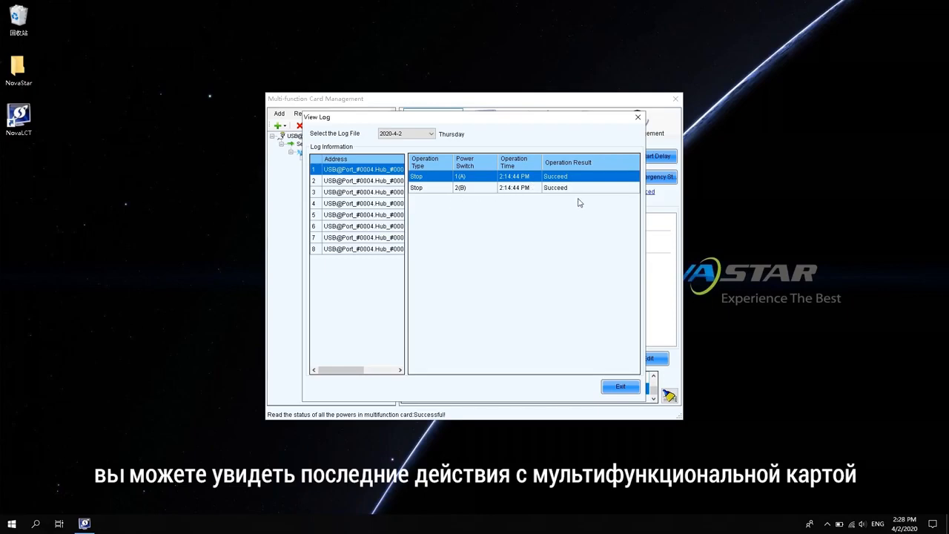
left_click(621, 386)
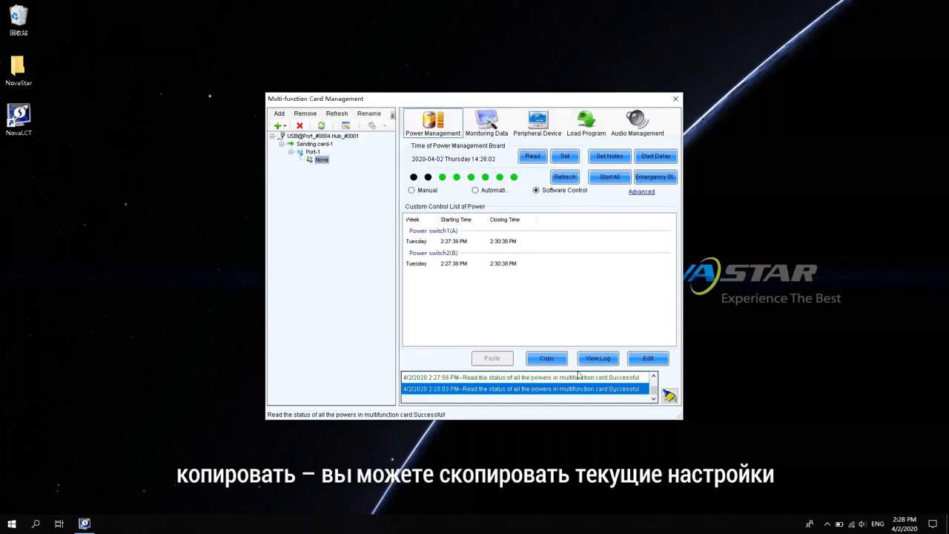
left_click(546, 358)
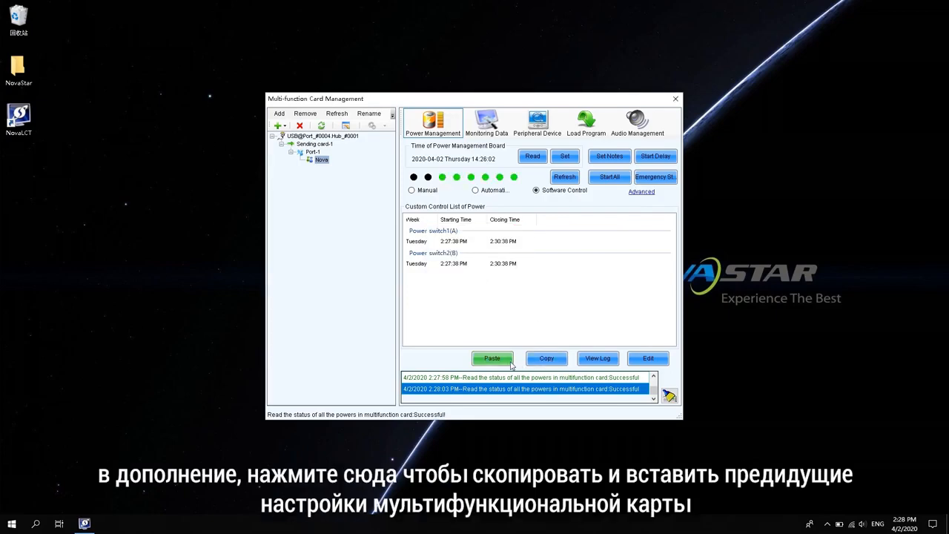
left_click(493, 358)
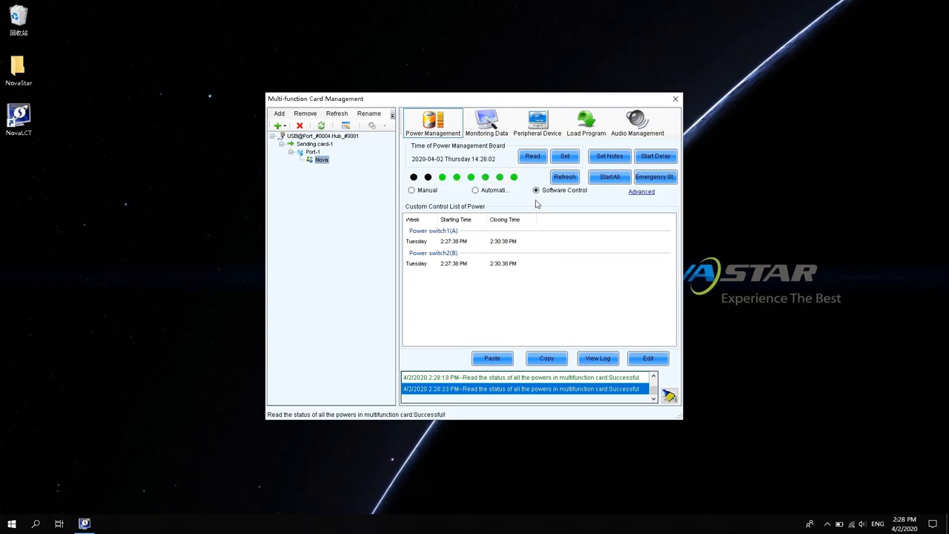
Open the Monitoring Data tab to see temperature, humidity and voltage readings.
left_click(486, 120)
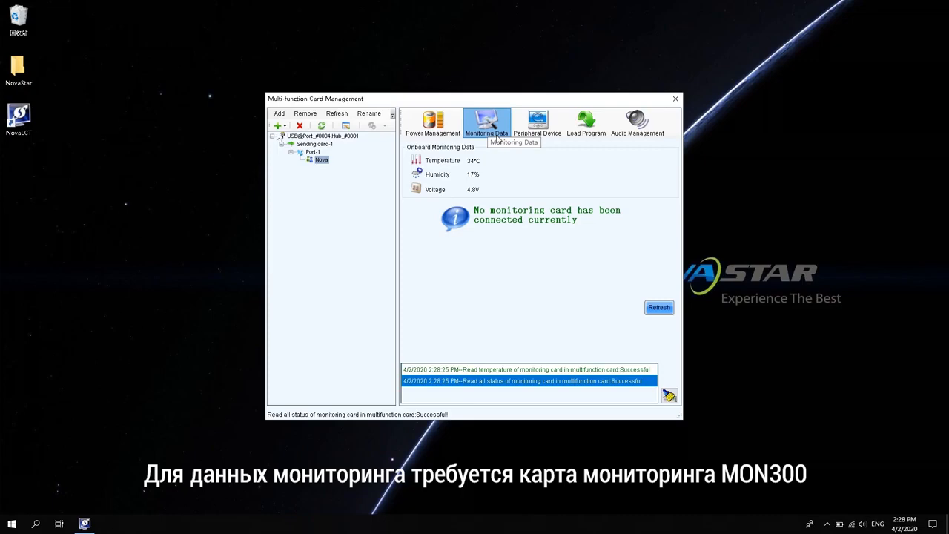
mouse_move(468, 174)
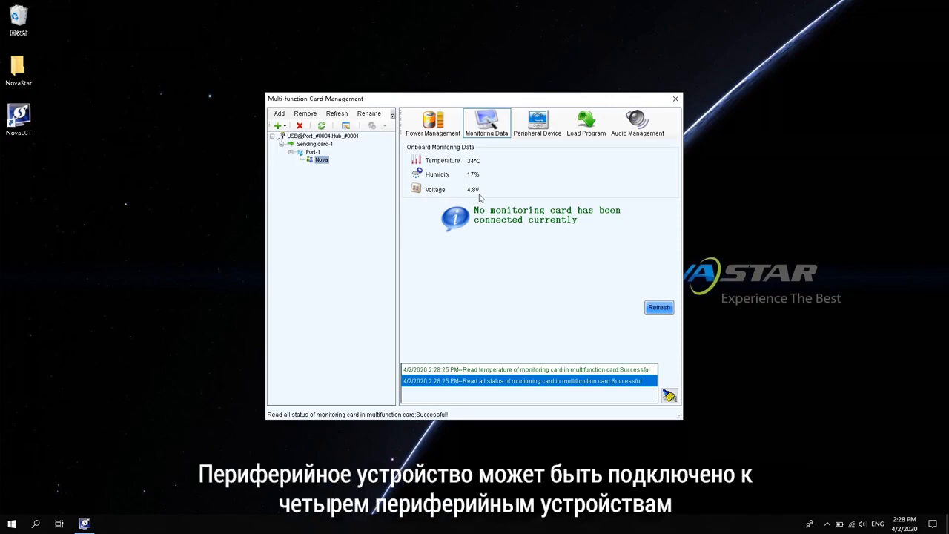
Set Peripheral device 1 to Light sensor on the Peripheral Device tab.
left_click(537, 119)
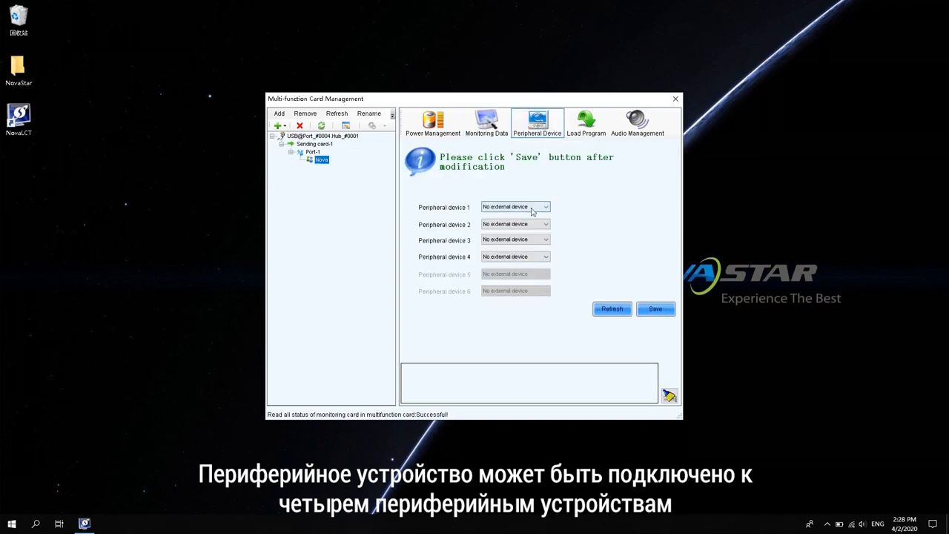
left_click(543, 207)
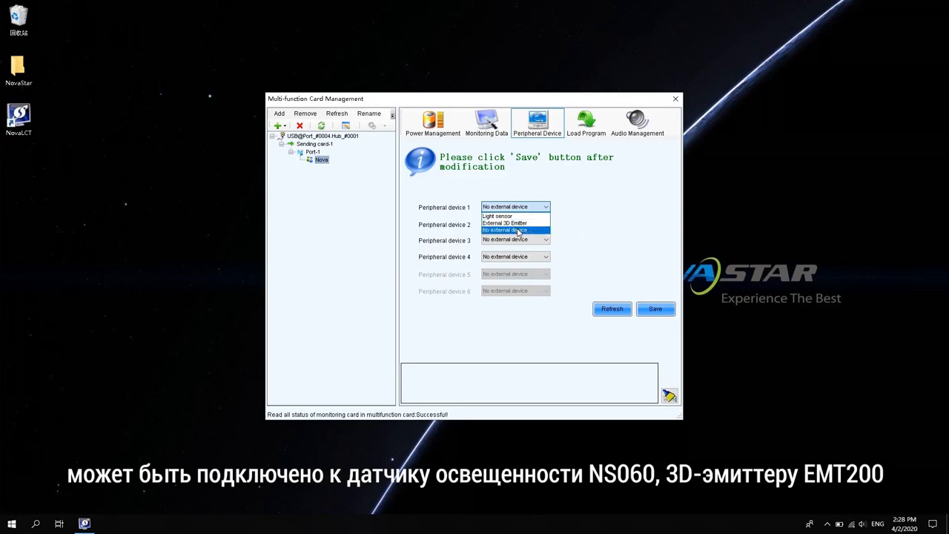
mouse_move(504, 215)
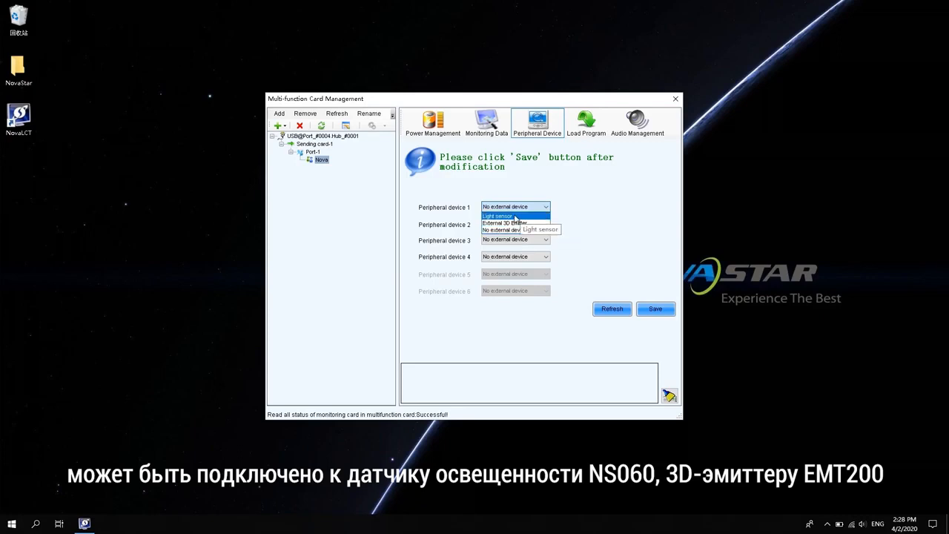
left_click(499, 215)
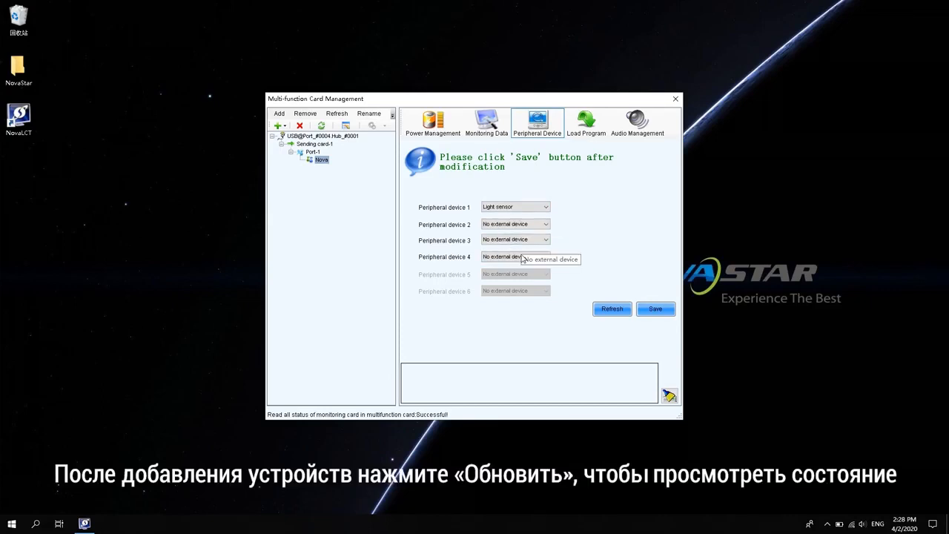
left_click(543, 257)
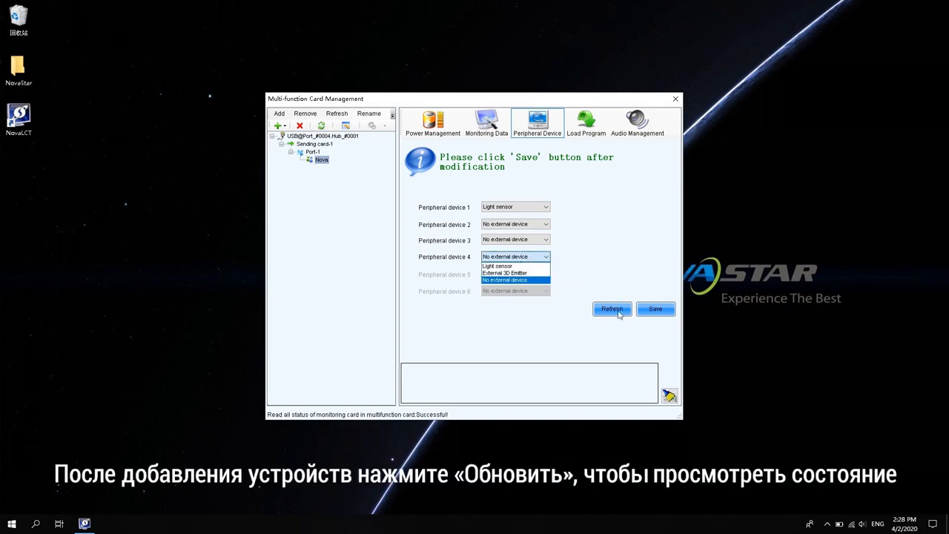
Refresh to show the sensor at 20 lux, then save the peripheral settings.
left_click(612, 310)
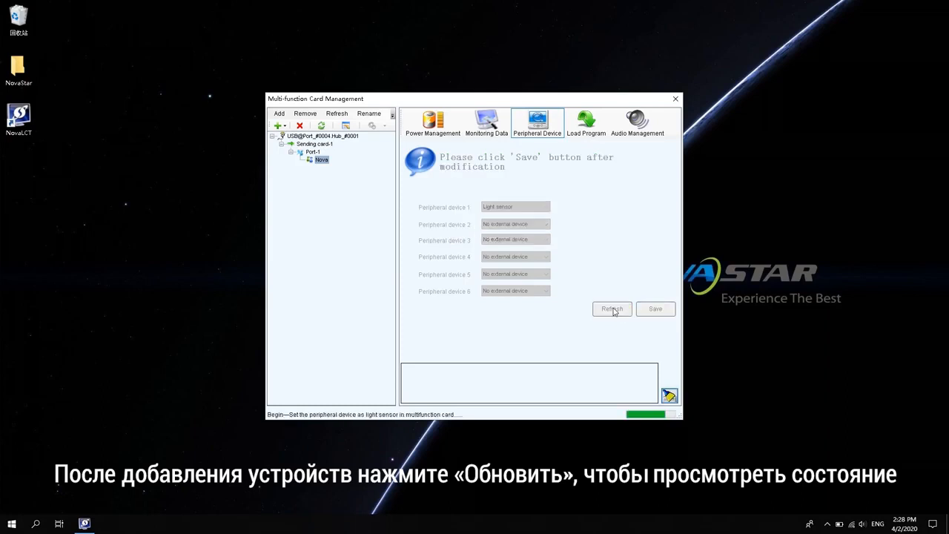
left_click(612, 309)
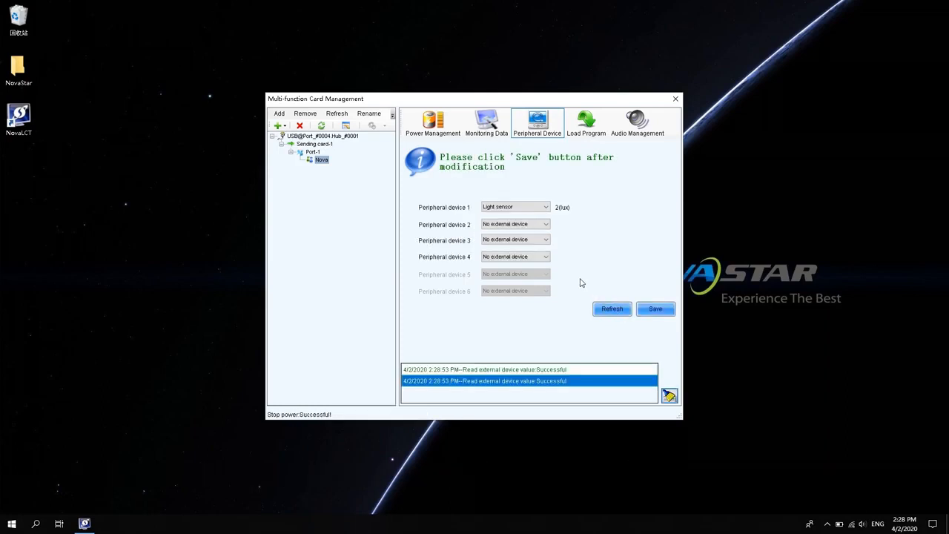
left_click(656, 308)
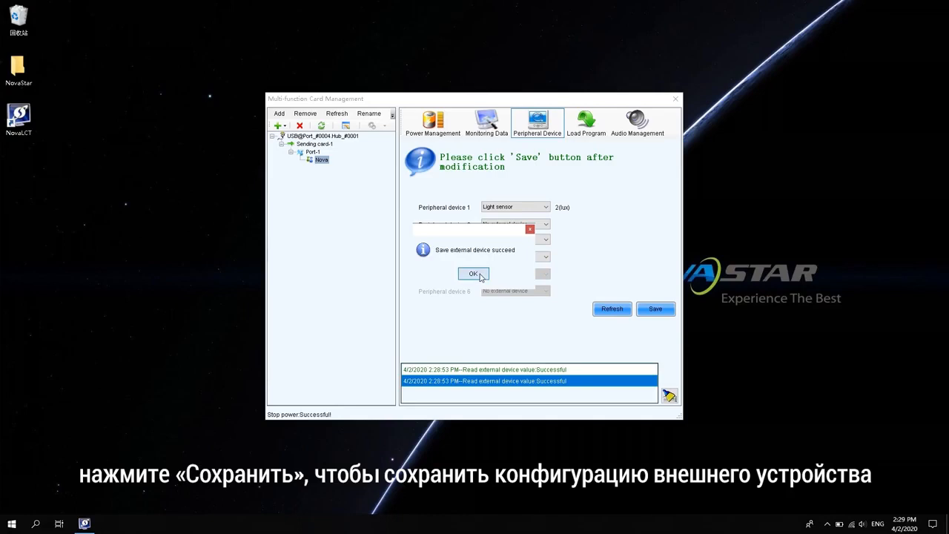
left_click(471, 273)
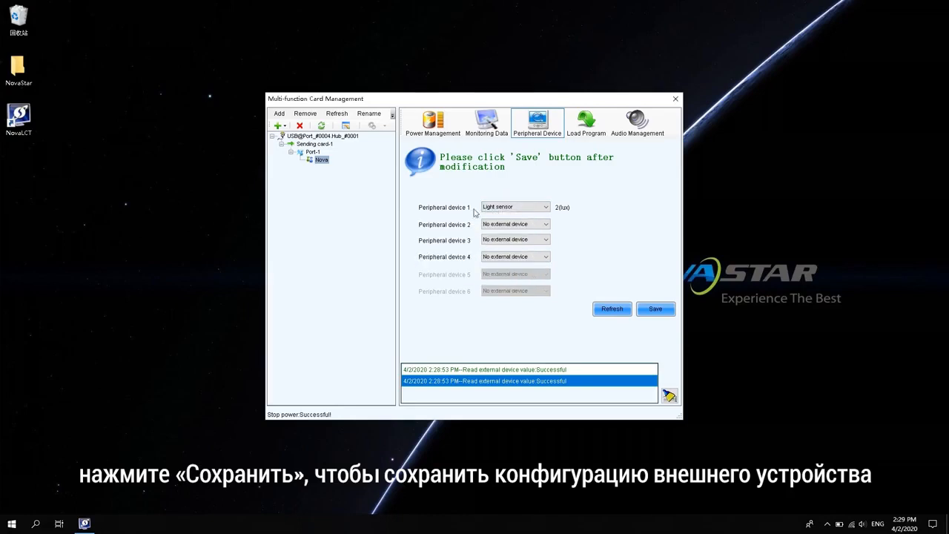
mouse_move(468, 217)
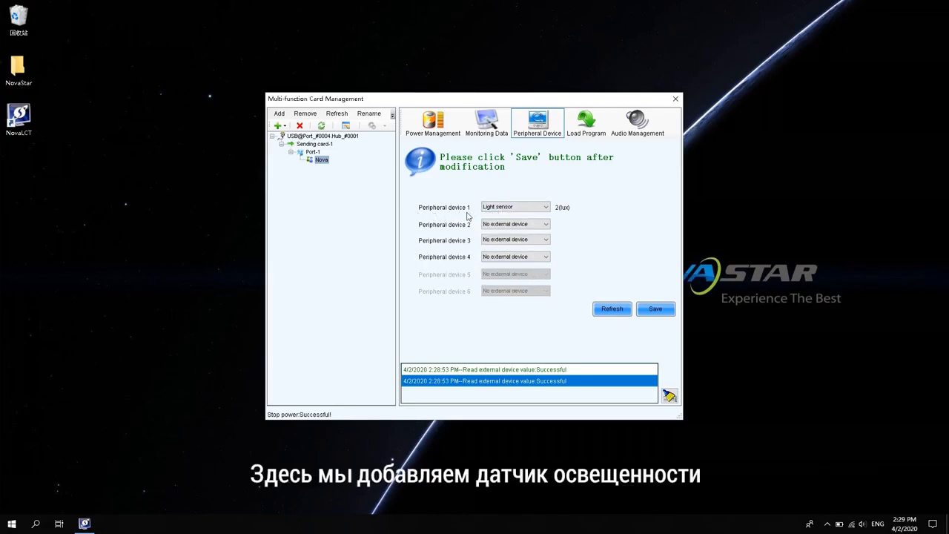
mouse_move(566, 216)
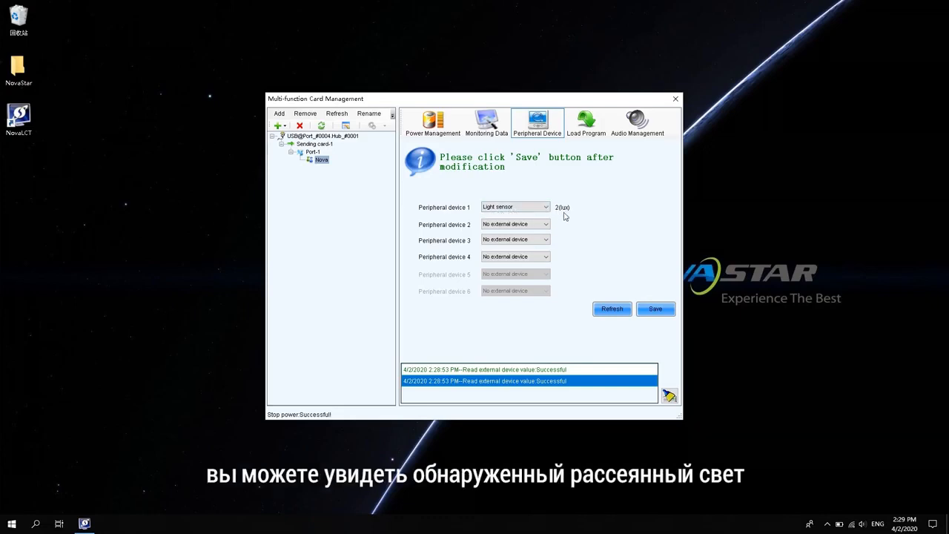
mouse_move(569, 216)
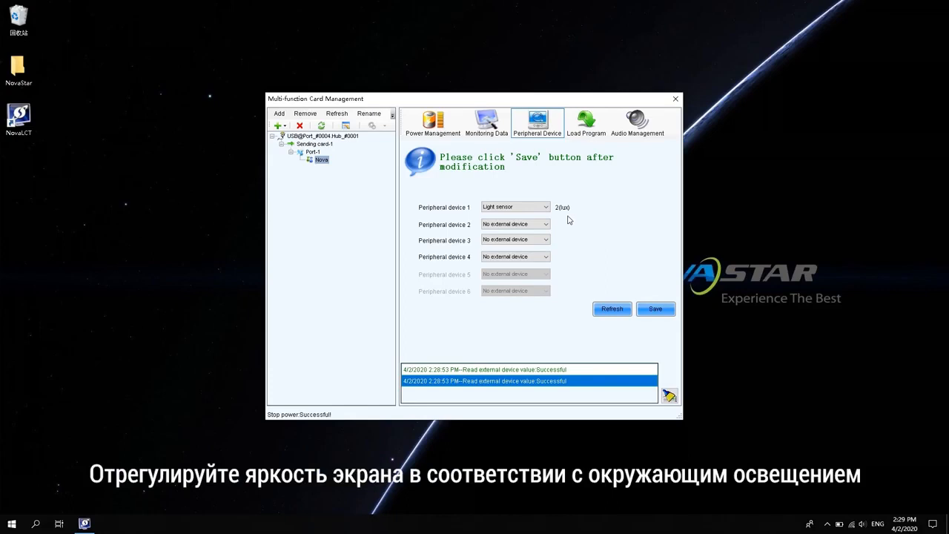
mouse_move(567, 219)
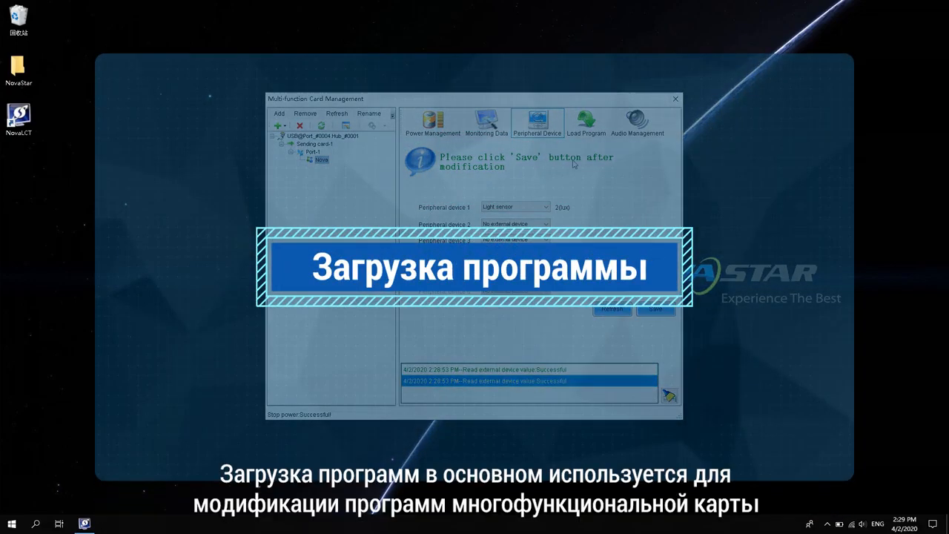
Switch to the Load Program tab of Multi-function Card Management.
left_click(586, 122)
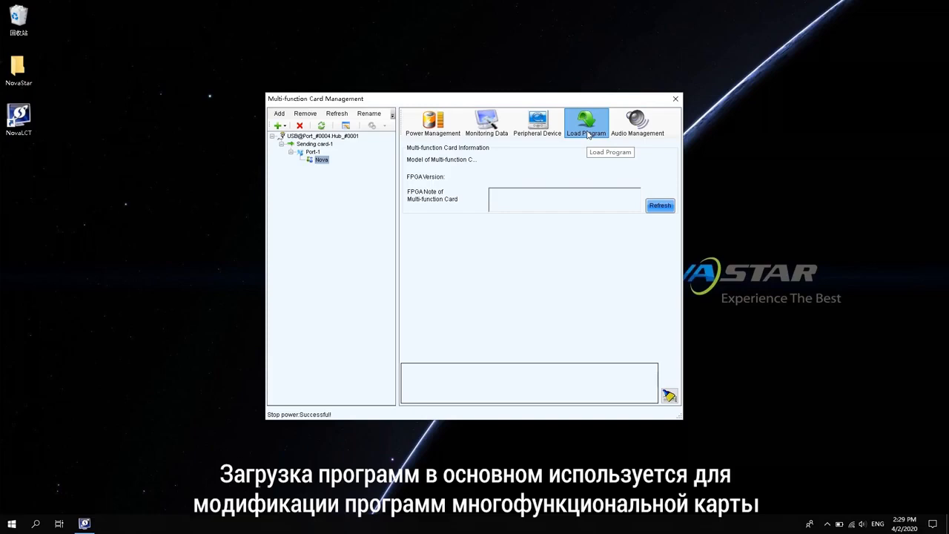
mouse_move(581, 235)
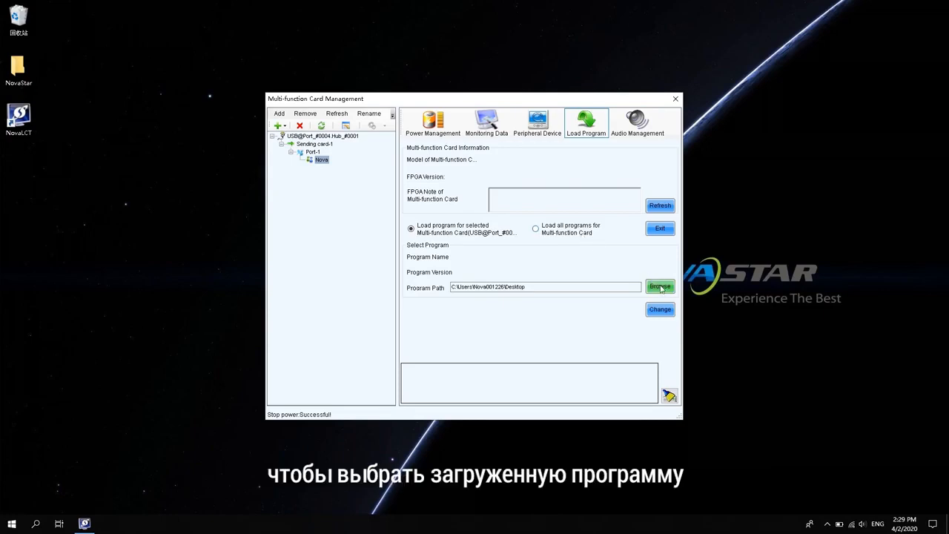
Load NovaStar's Data_FuncCard V4.4.2.0 and refresh to show FPGA version 04 04 02 00.
left_click(660, 286)
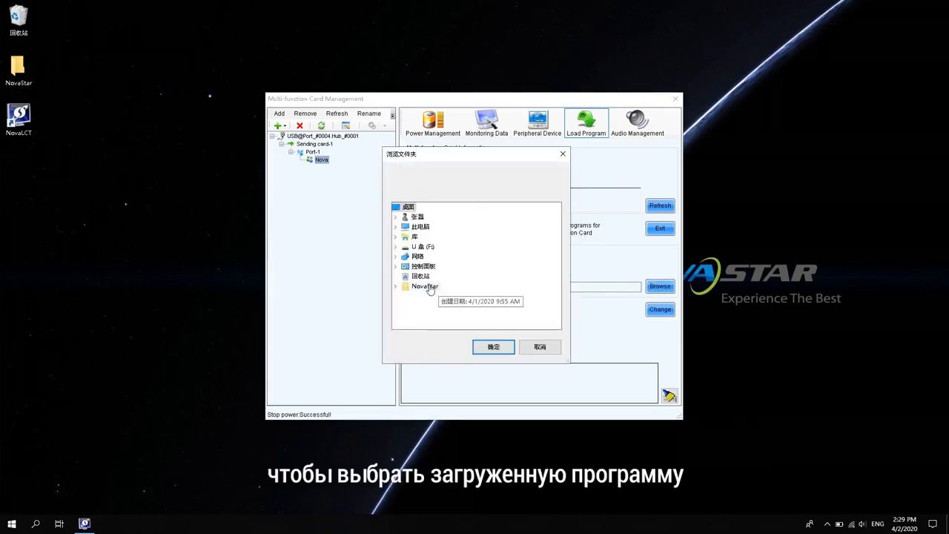
left_click(396, 285)
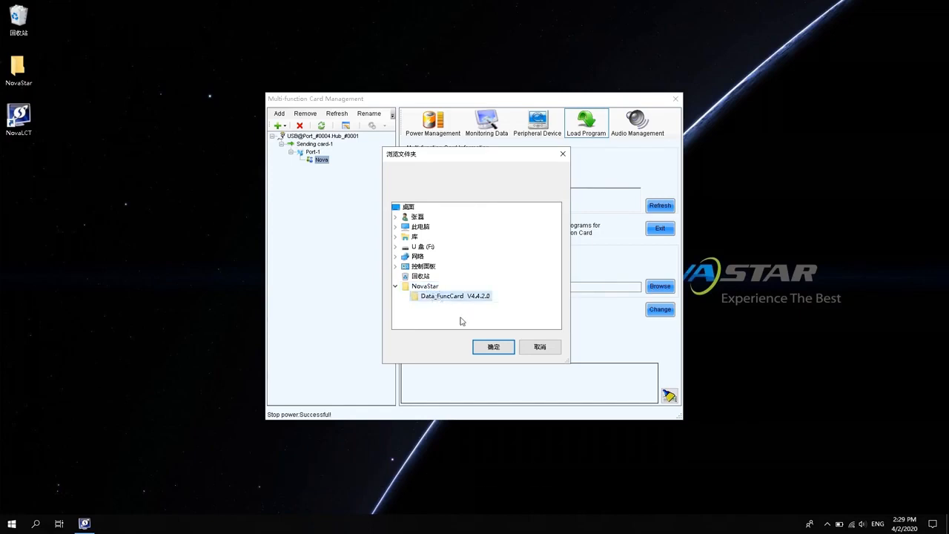
left_click(494, 347)
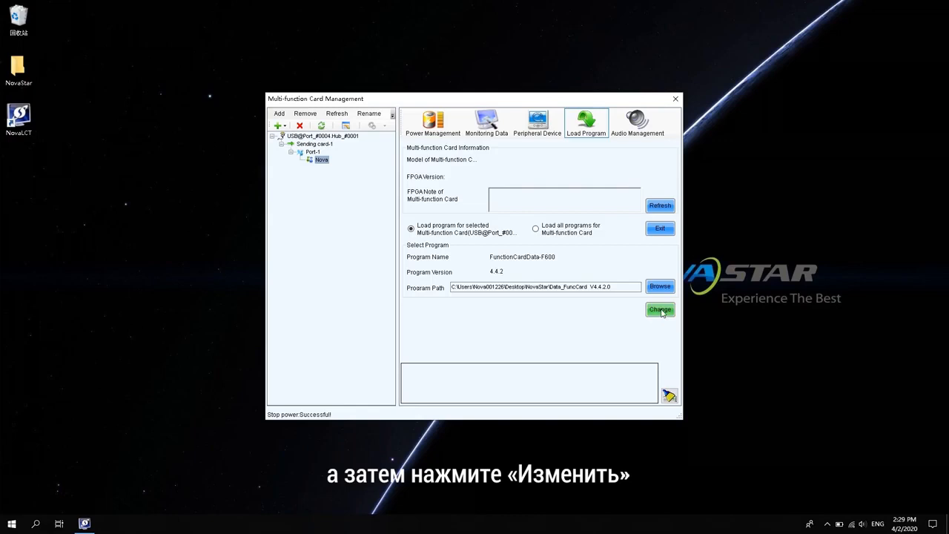
left_click(660, 309)
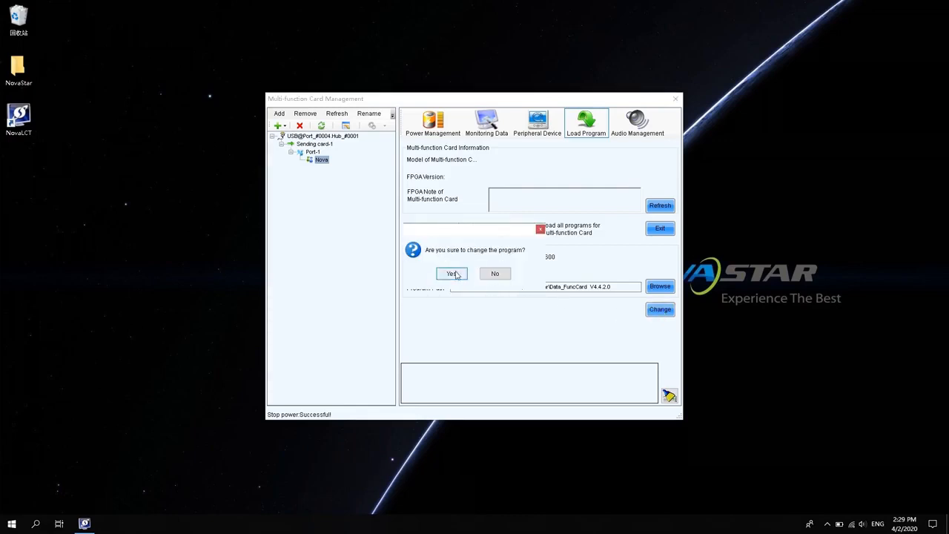
left_click(451, 273)
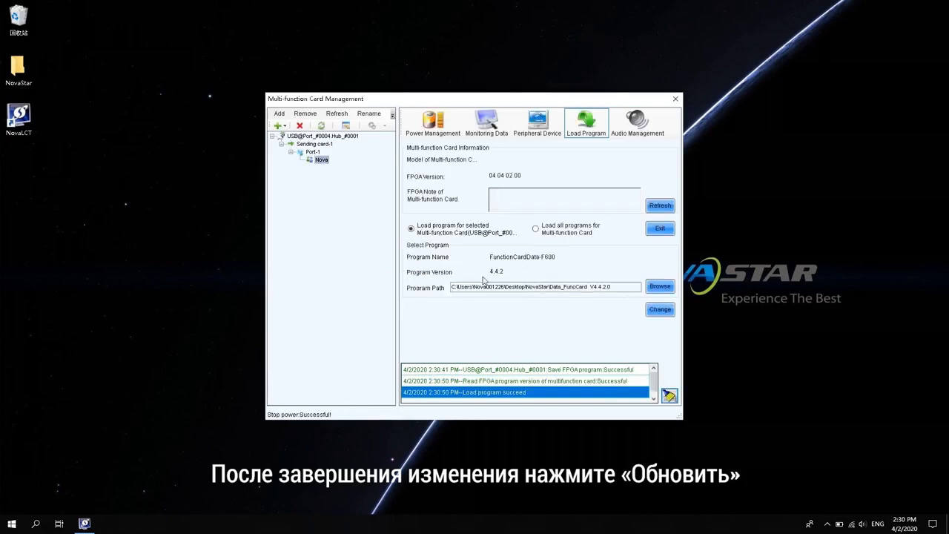
left_click(660, 205)
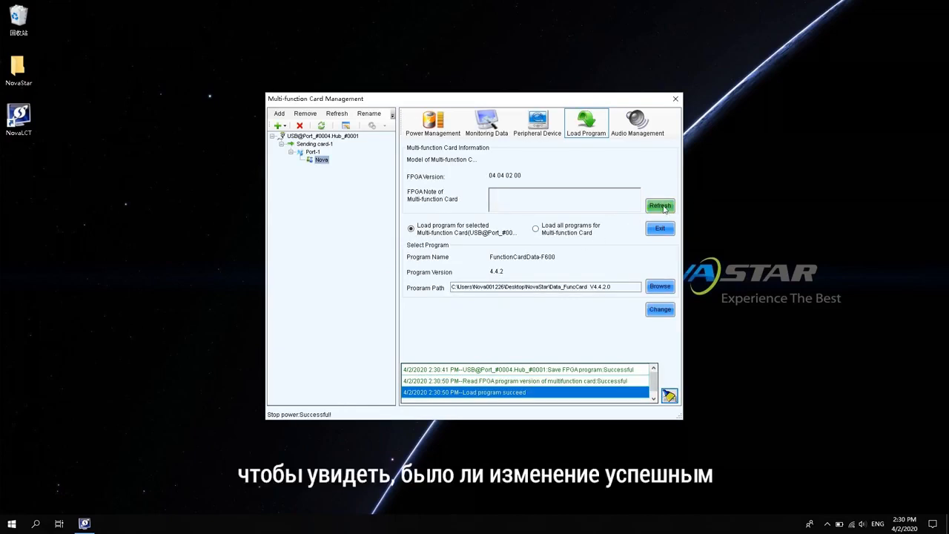
left_click(660, 206)
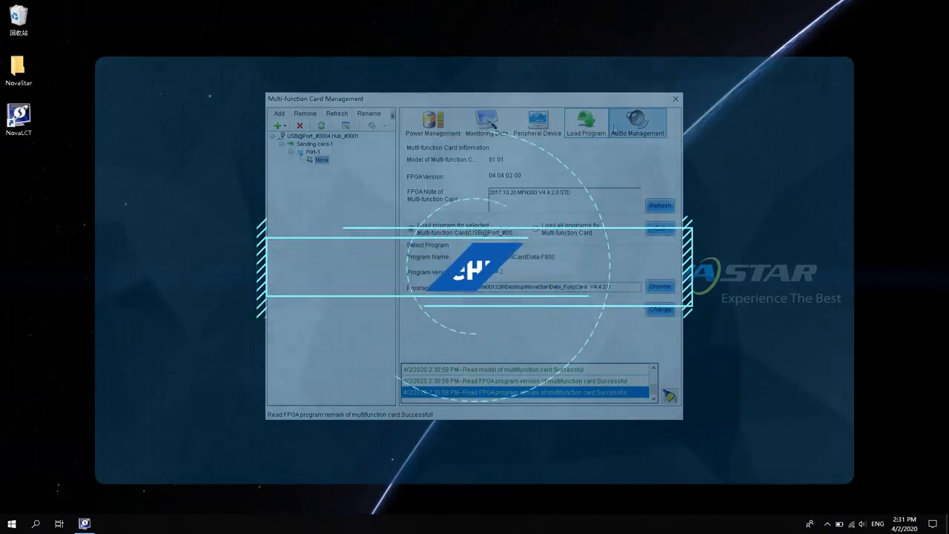
Select the HDMI Channel in Audio Management, apply it, and read it back.
left_click(638, 122)
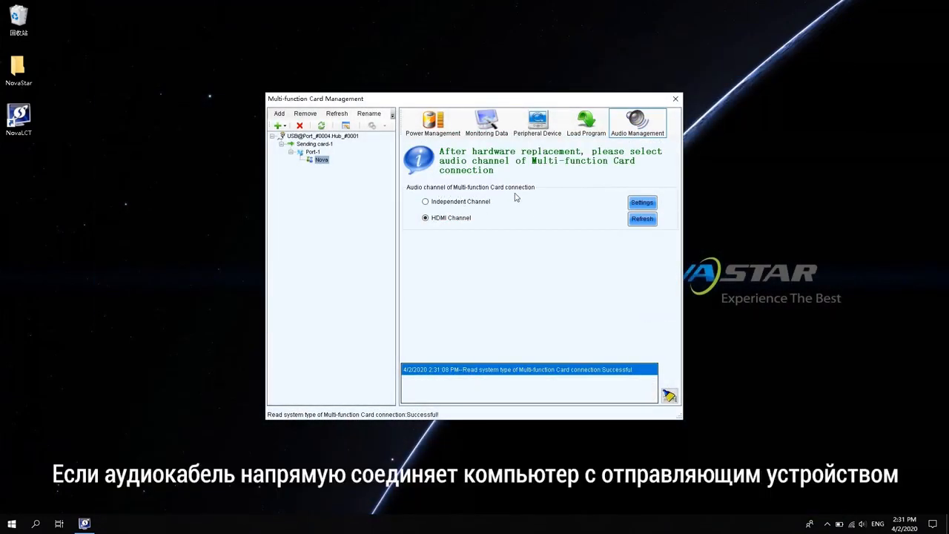
mouse_move(434, 210)
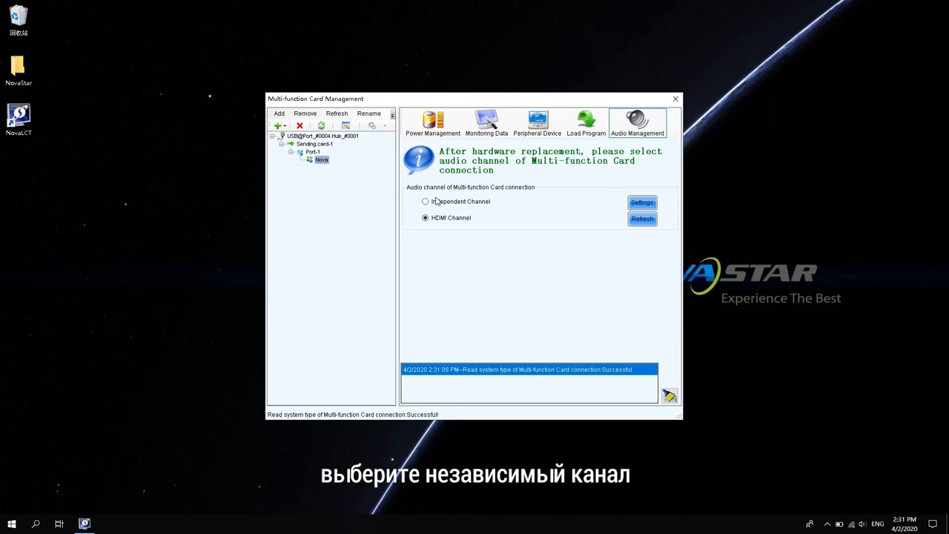
left_click(425, 201)
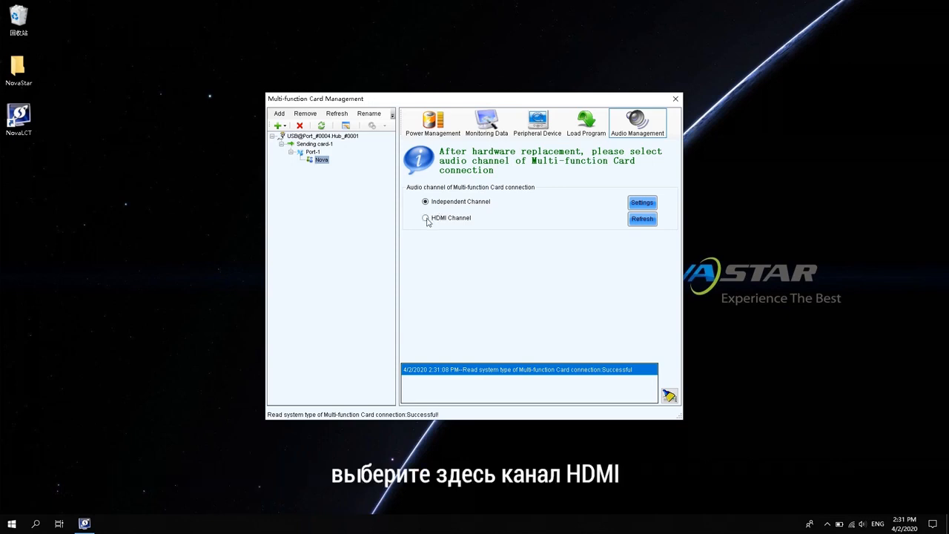
left_click(424, 219)
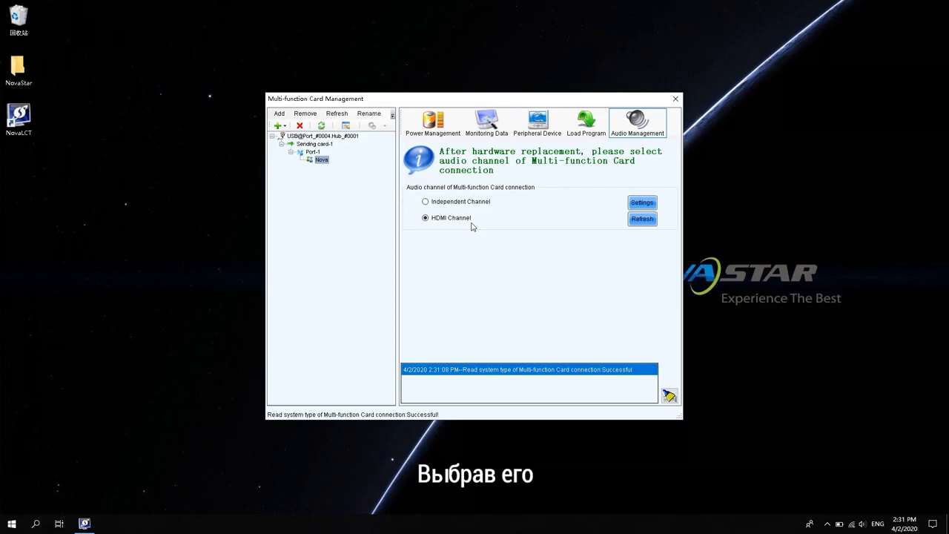
mouse_move(627, 207)
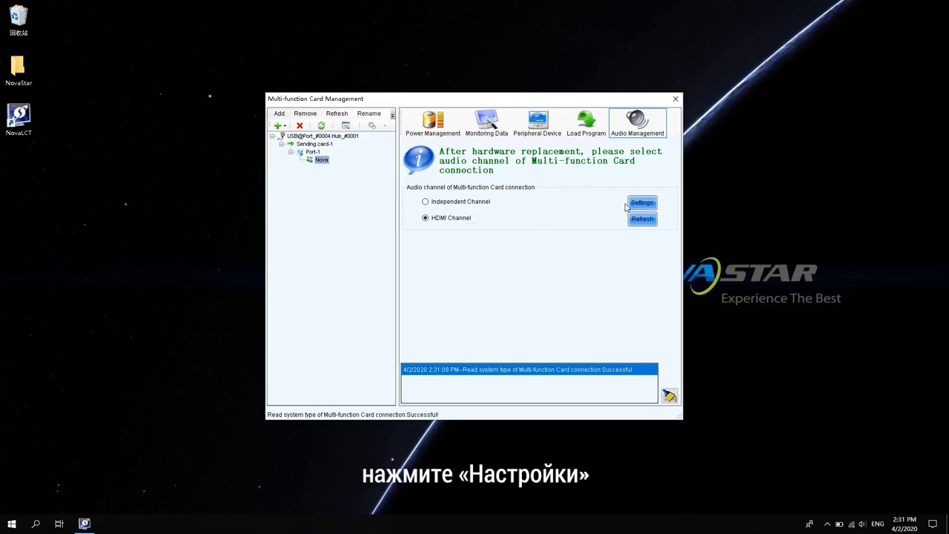
left_click(642, 203)
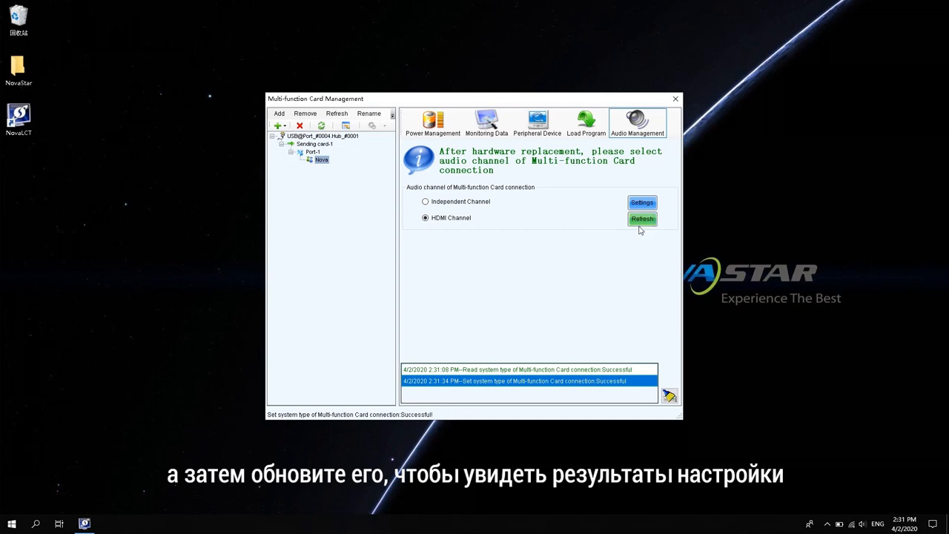
left_click(642, 218)
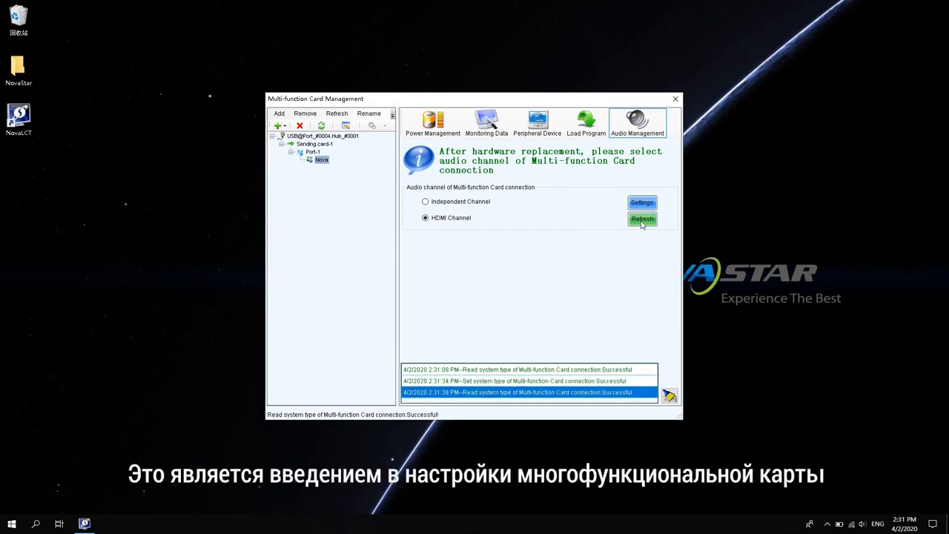
mouse_move(539, 256)
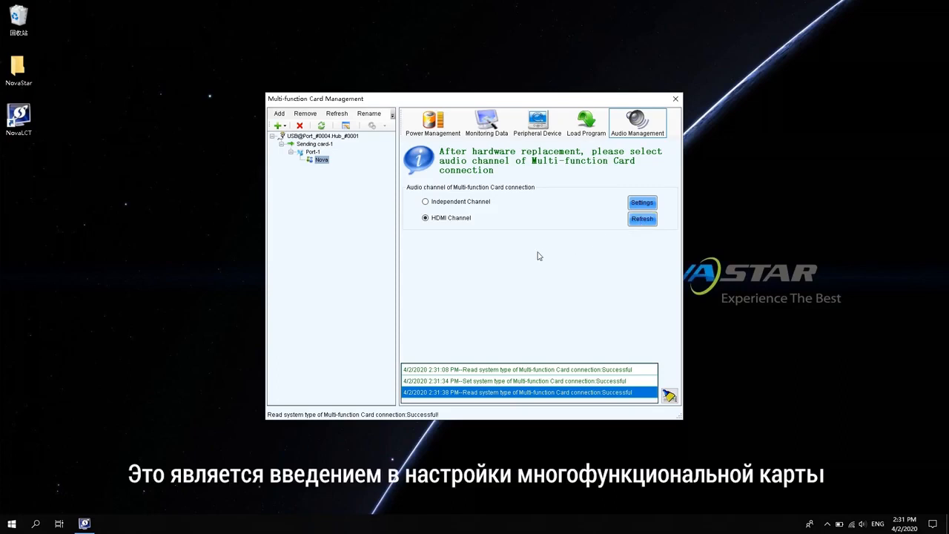